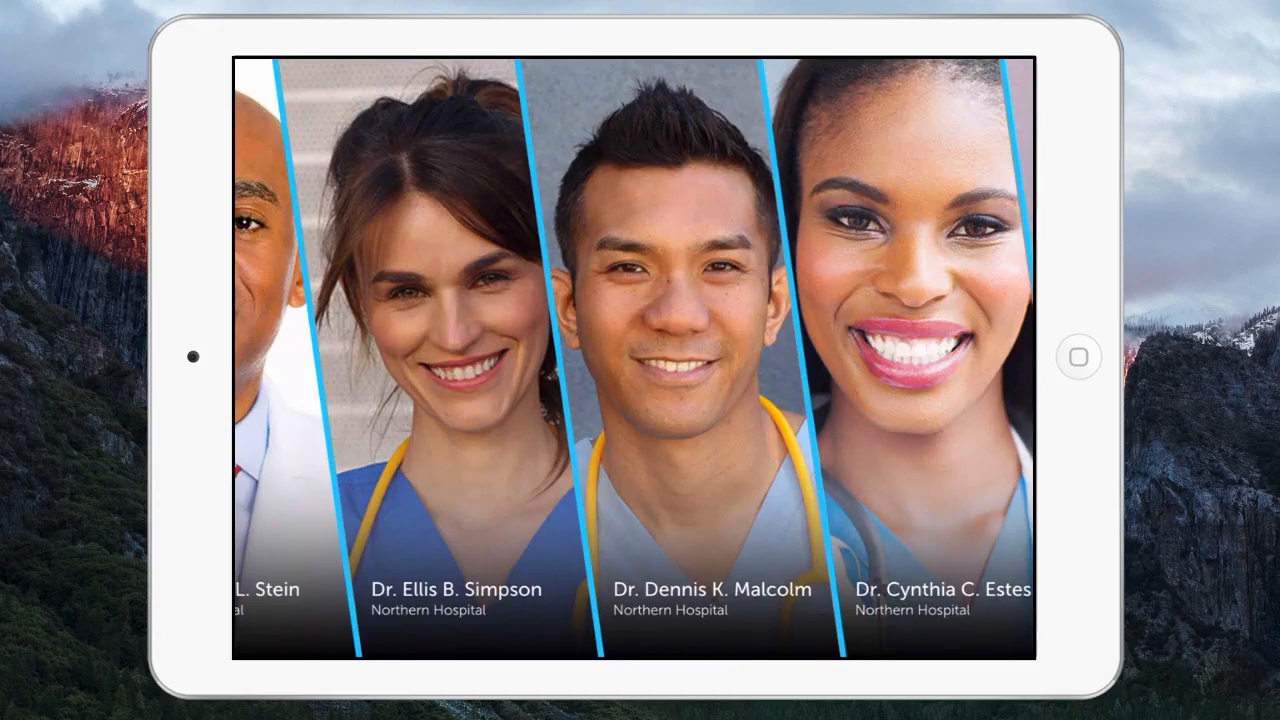
left_click(444, 350)
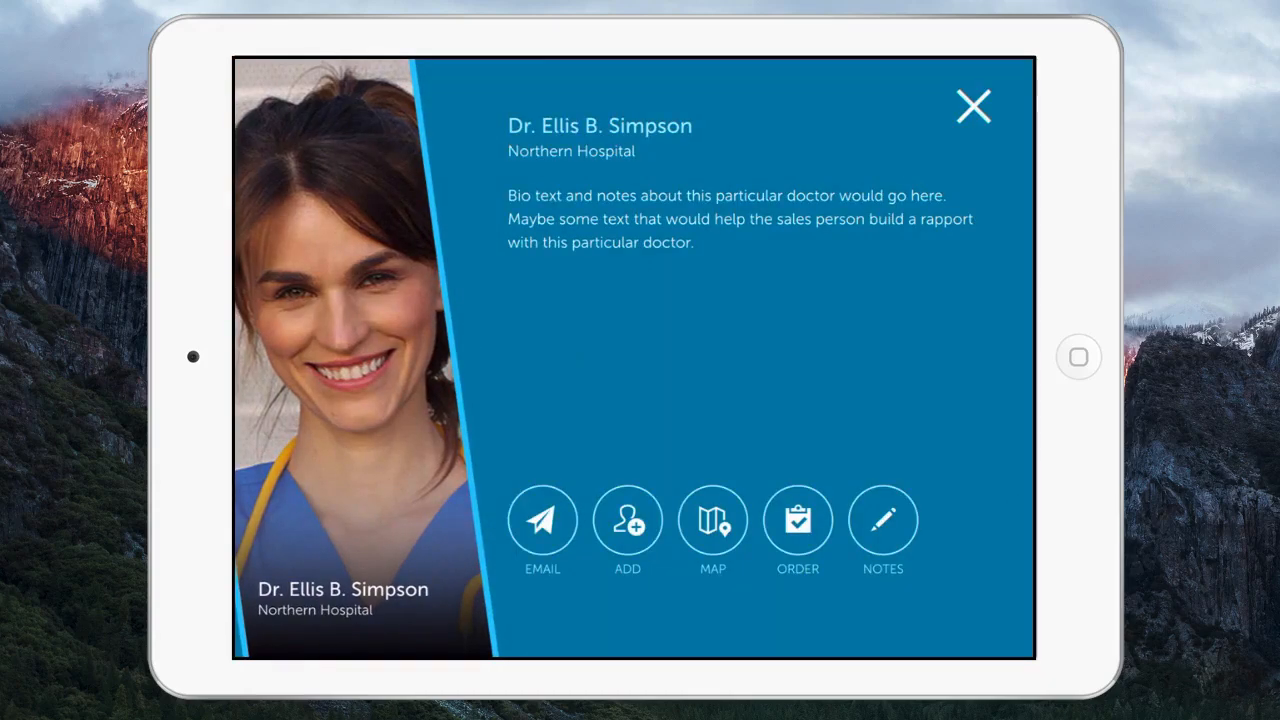
left_click(628, 520)
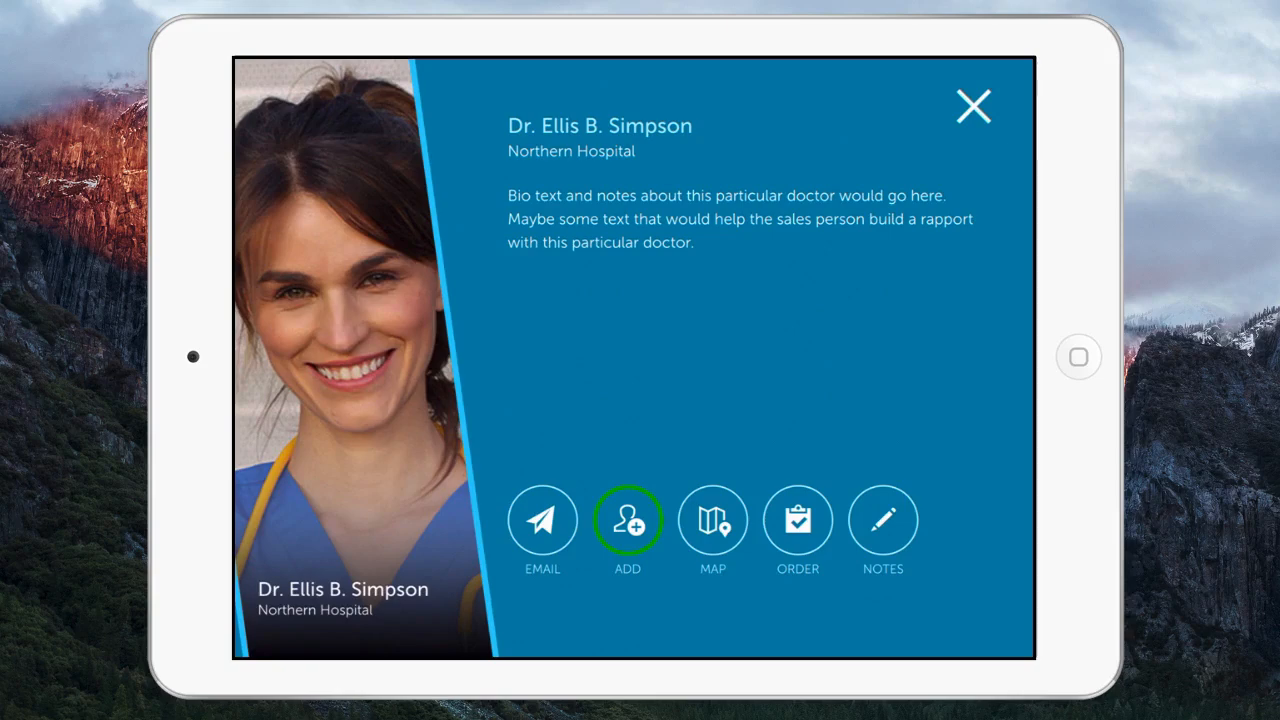
left_click(628, 518)
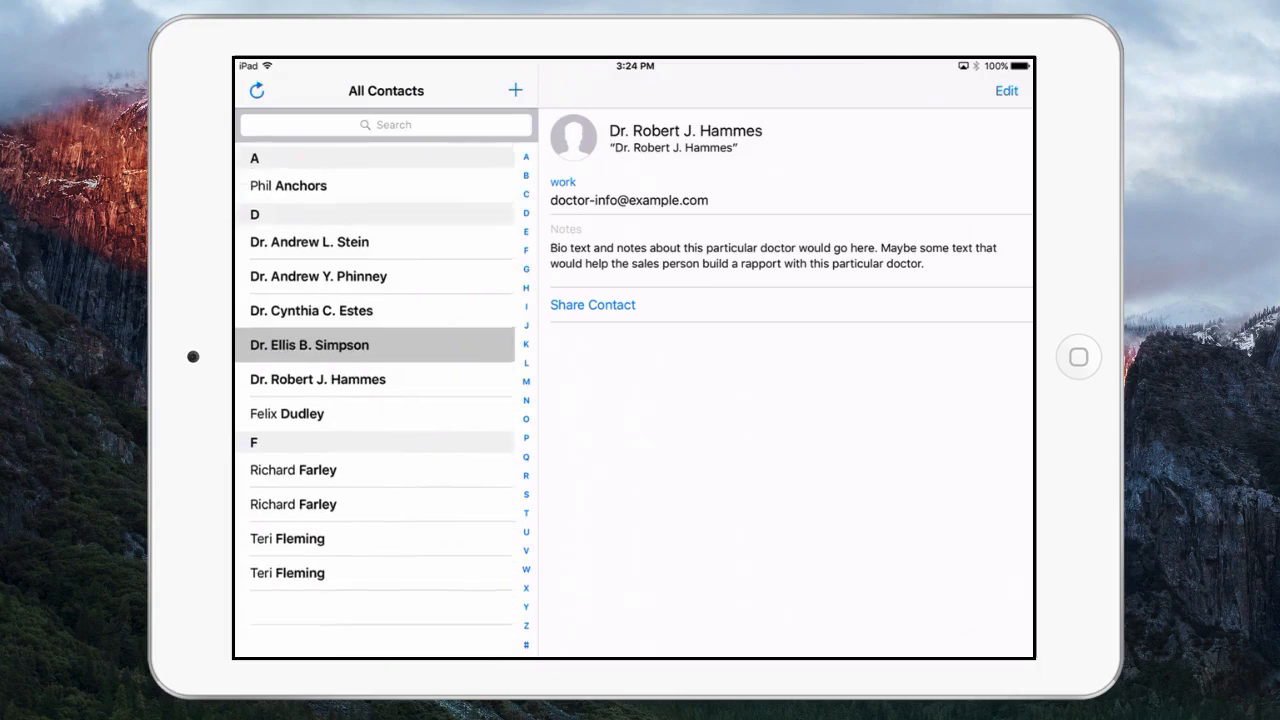
left_click(308, 344)
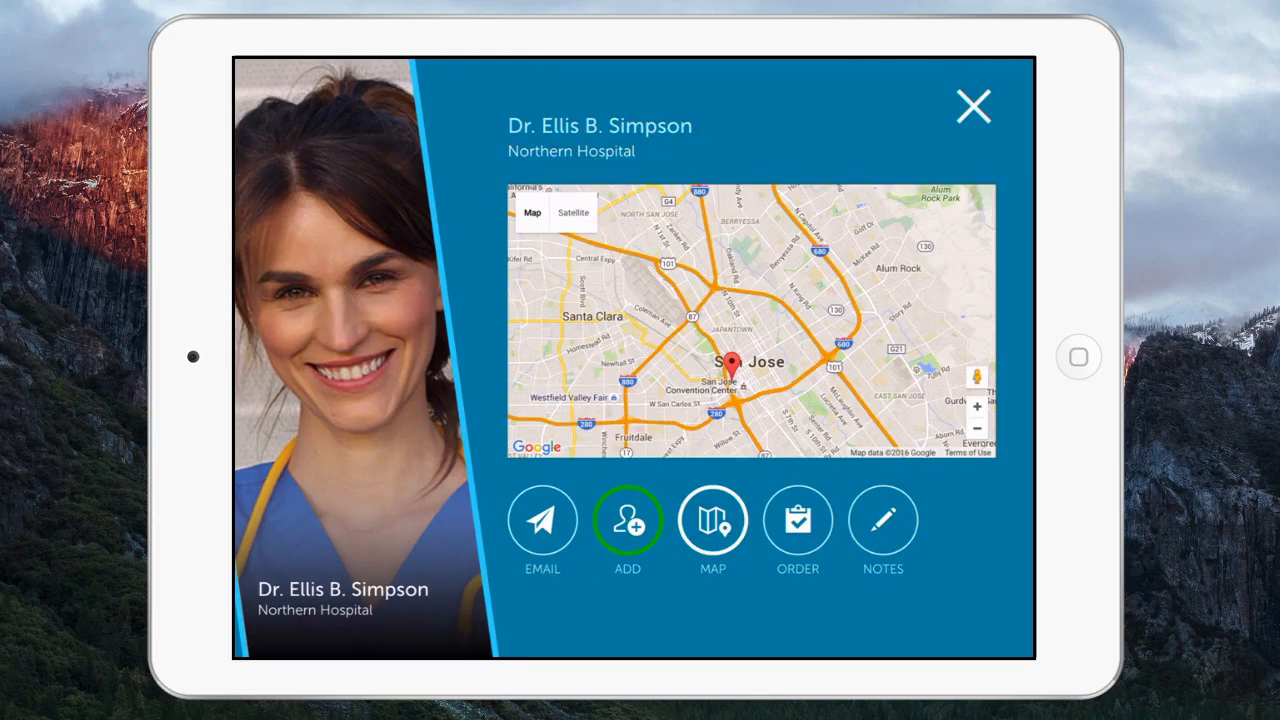
left_click(972, 106)
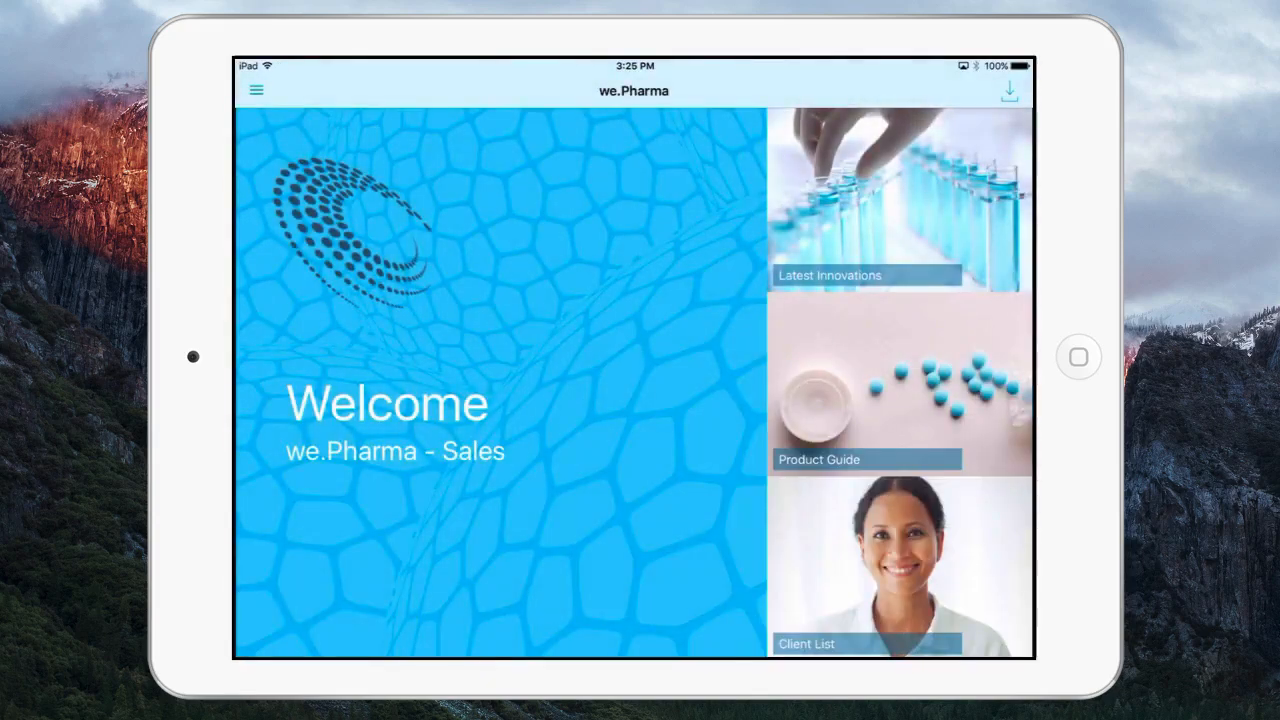
Read the Living Dangerously in the Lab article from Latest Innovations.
left_click(864, 200)
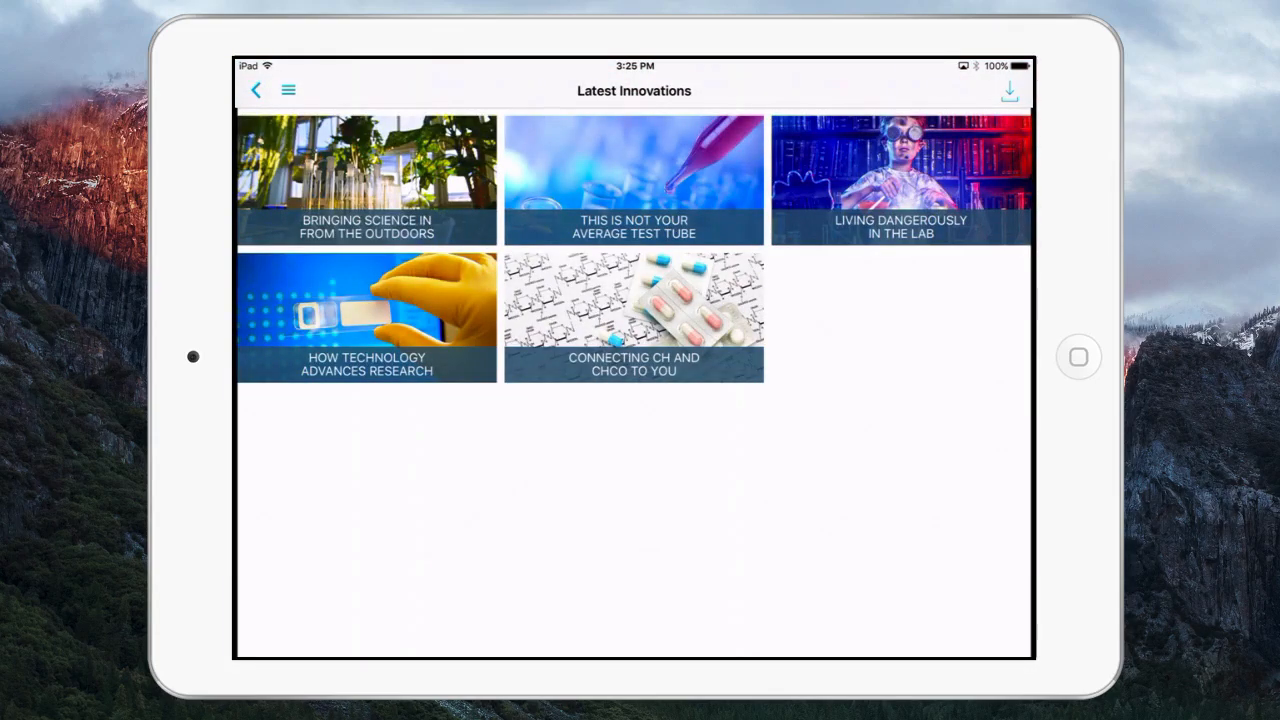
left_click(902, 180)
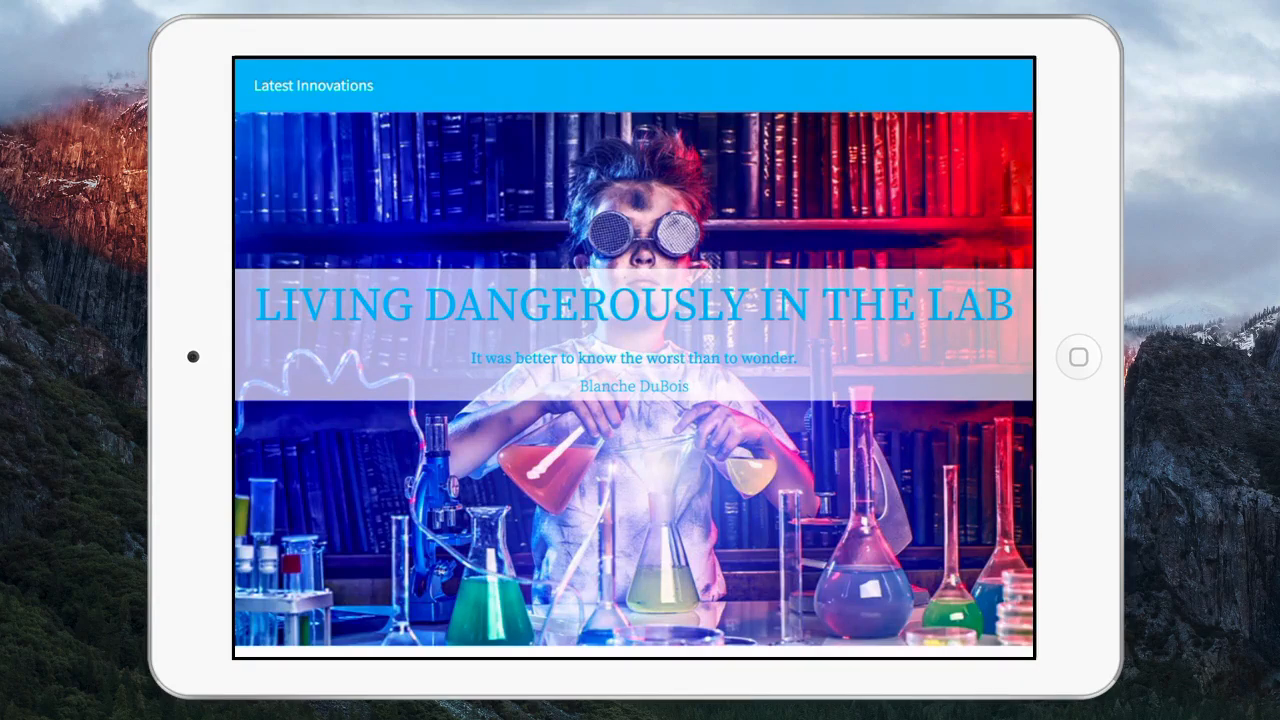
scroll("down", 3)
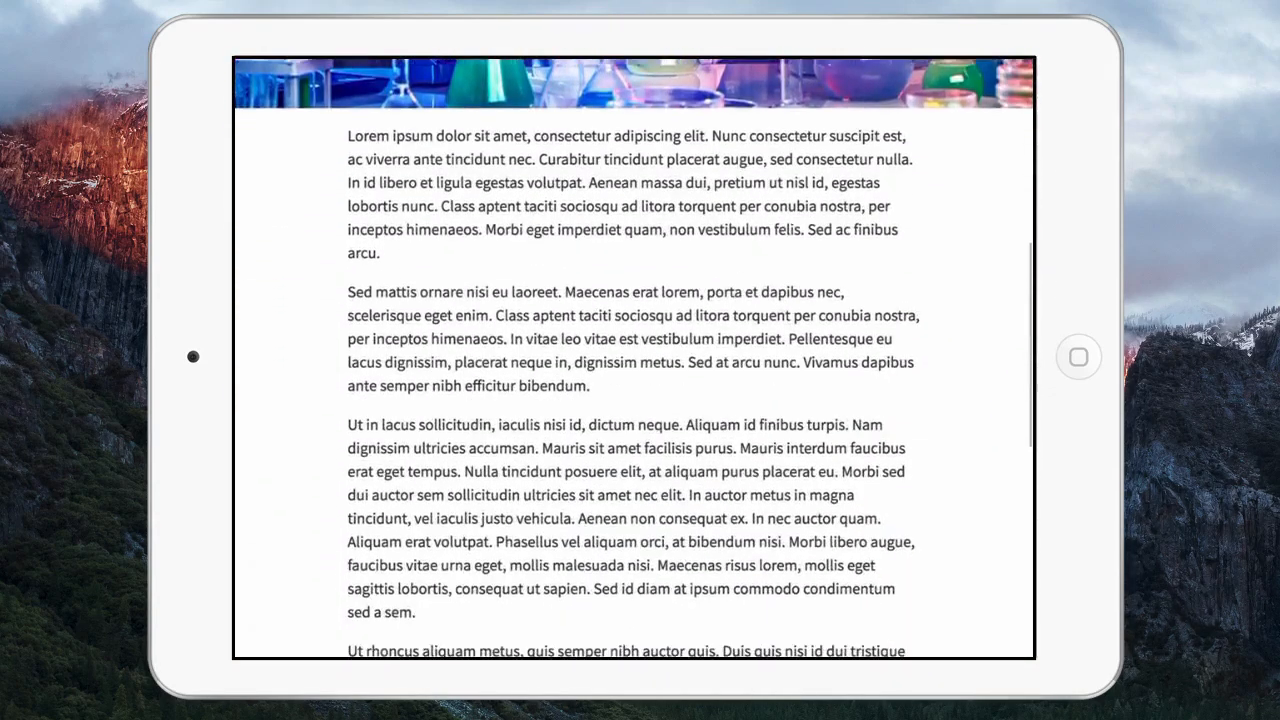
scroll("down", 3)
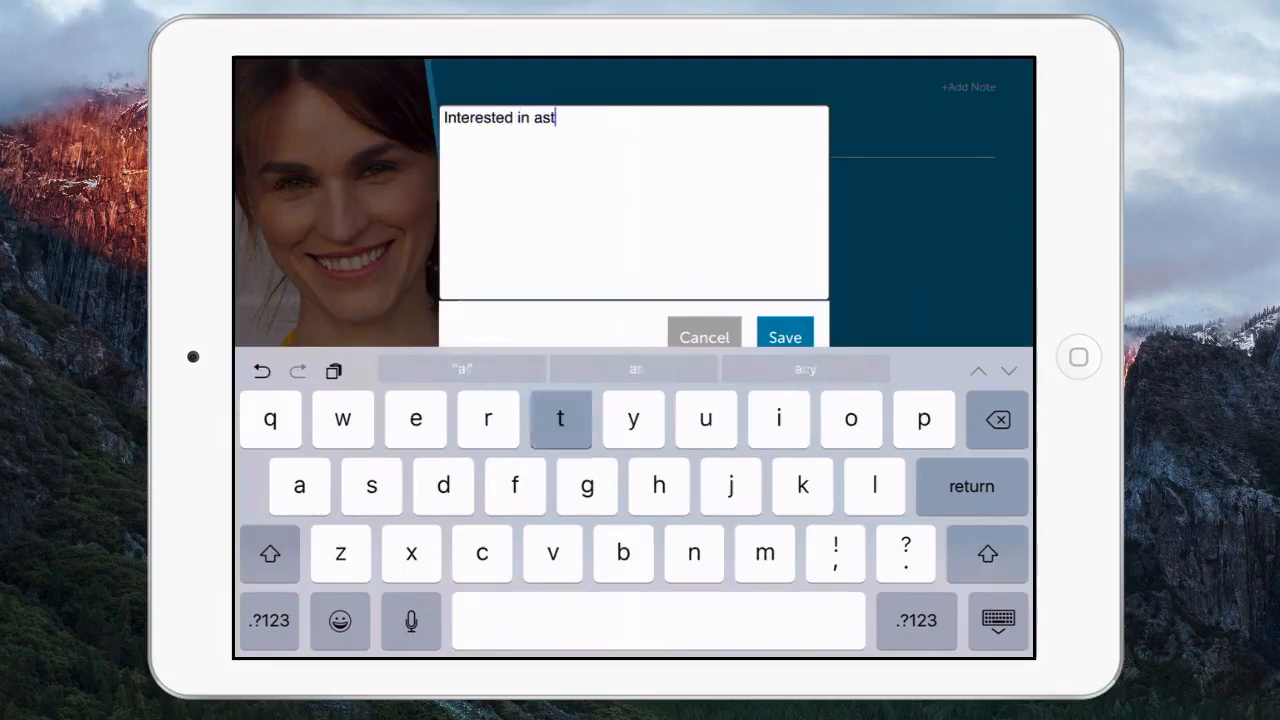
type("hma research")
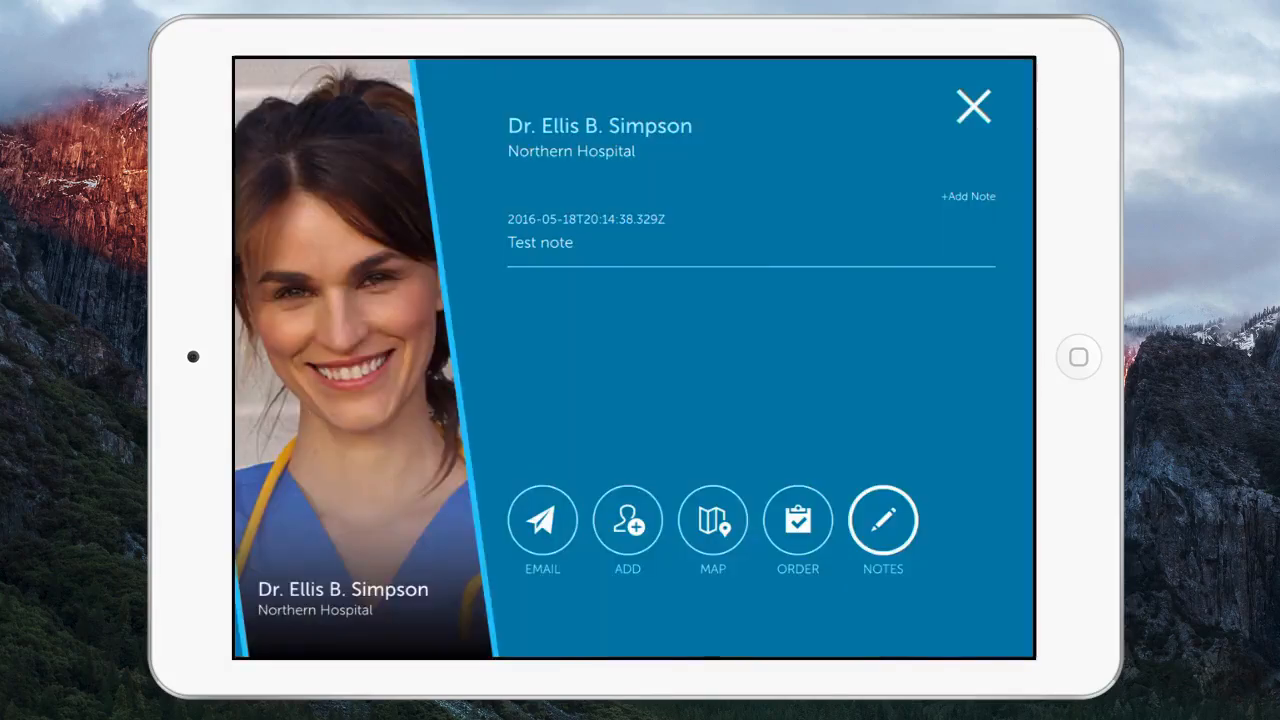
left_click(968, 196)
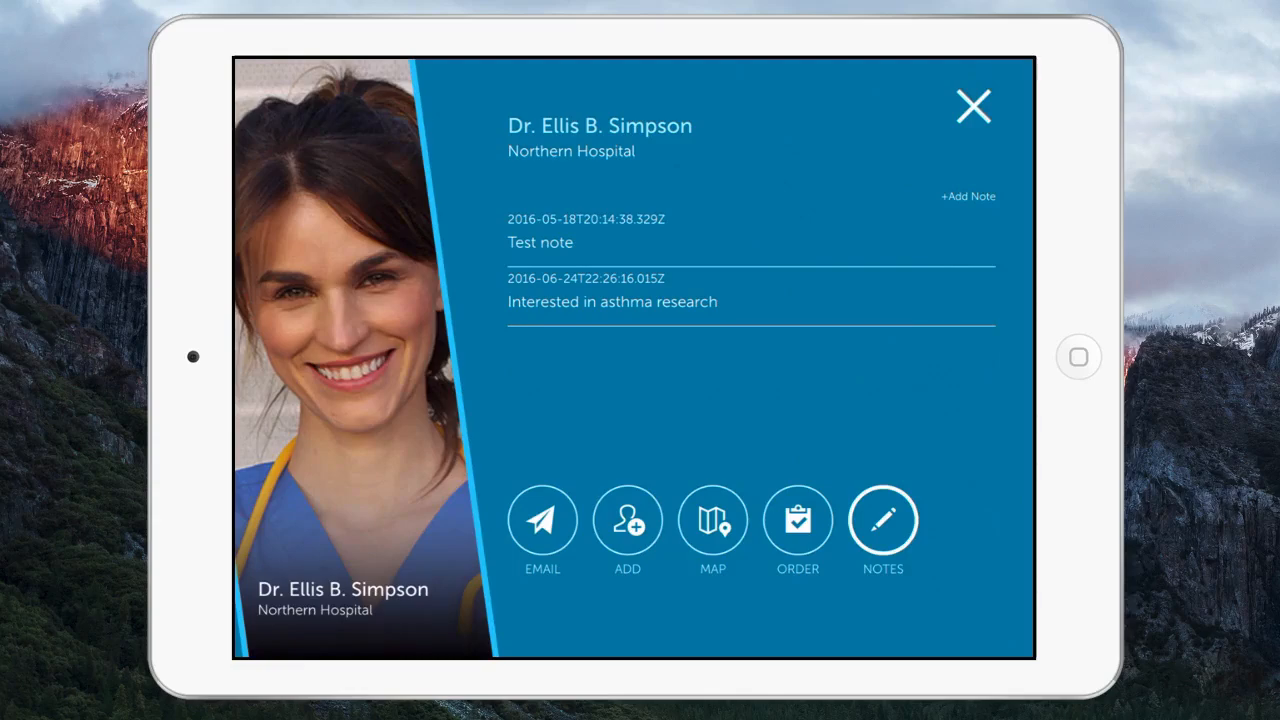
left_click(970, 106)
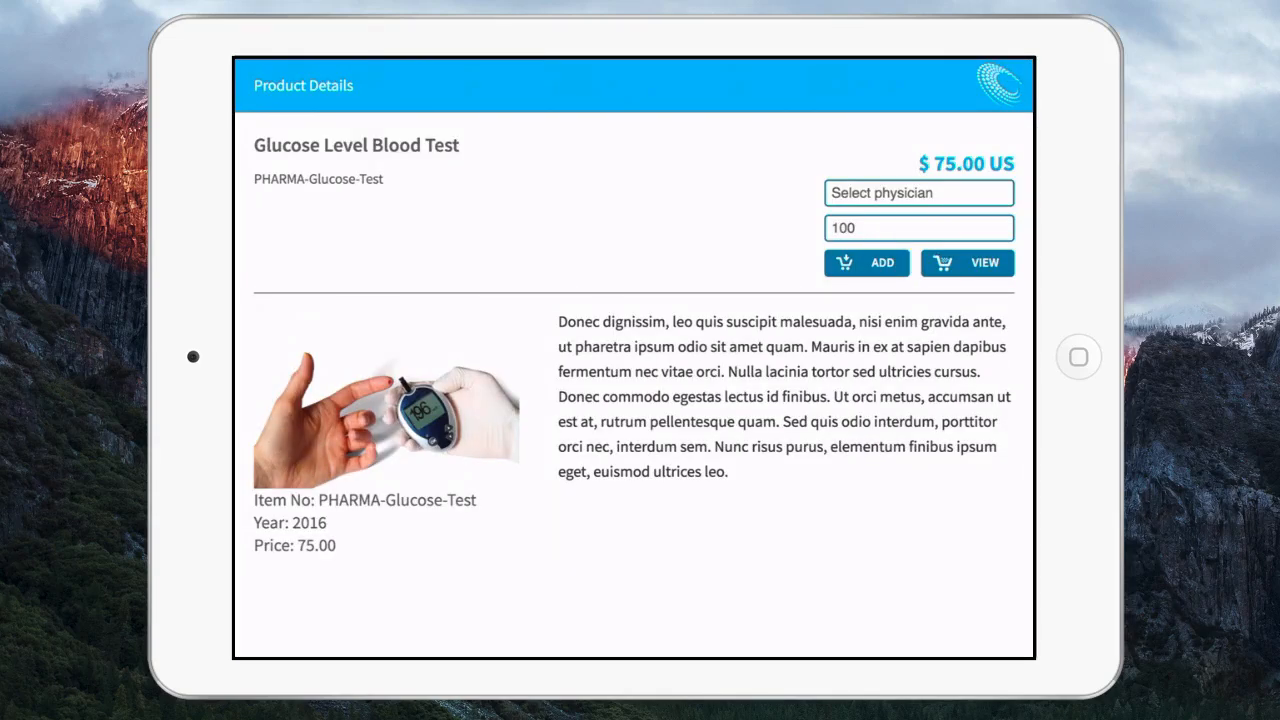
left_click(918, 228)
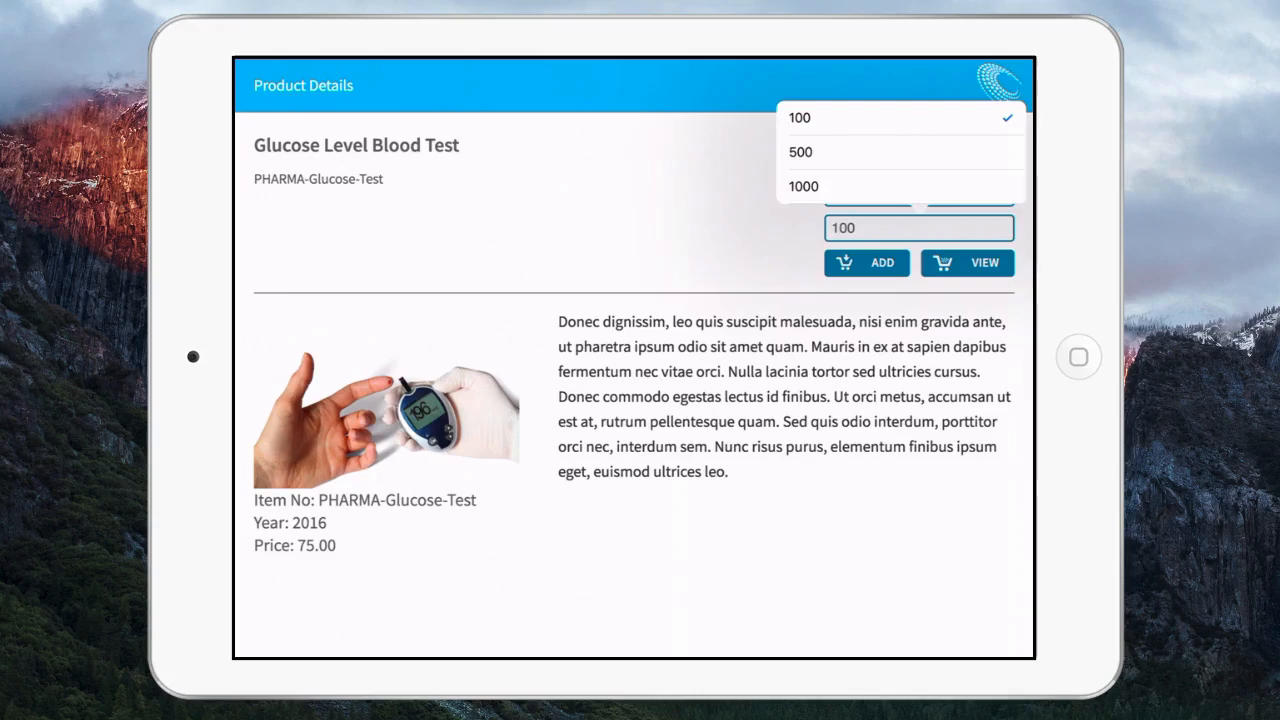
left_click(800, 152)
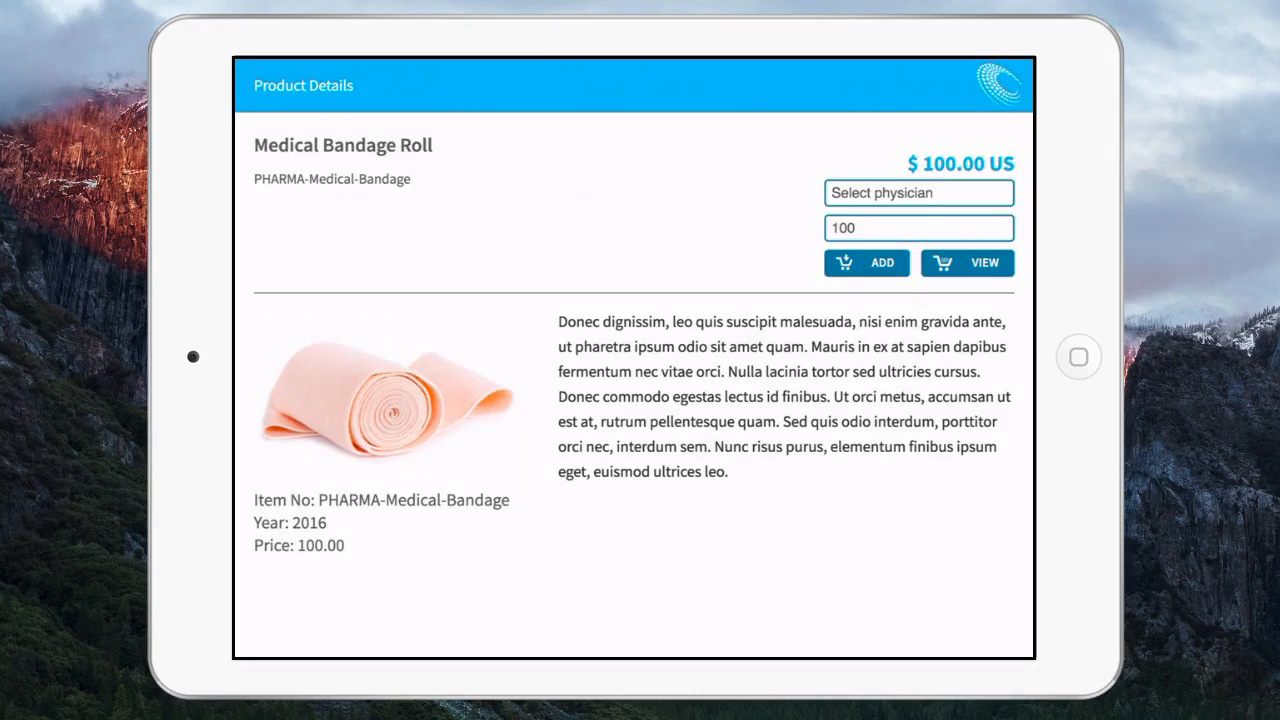
left_click(866, 264)
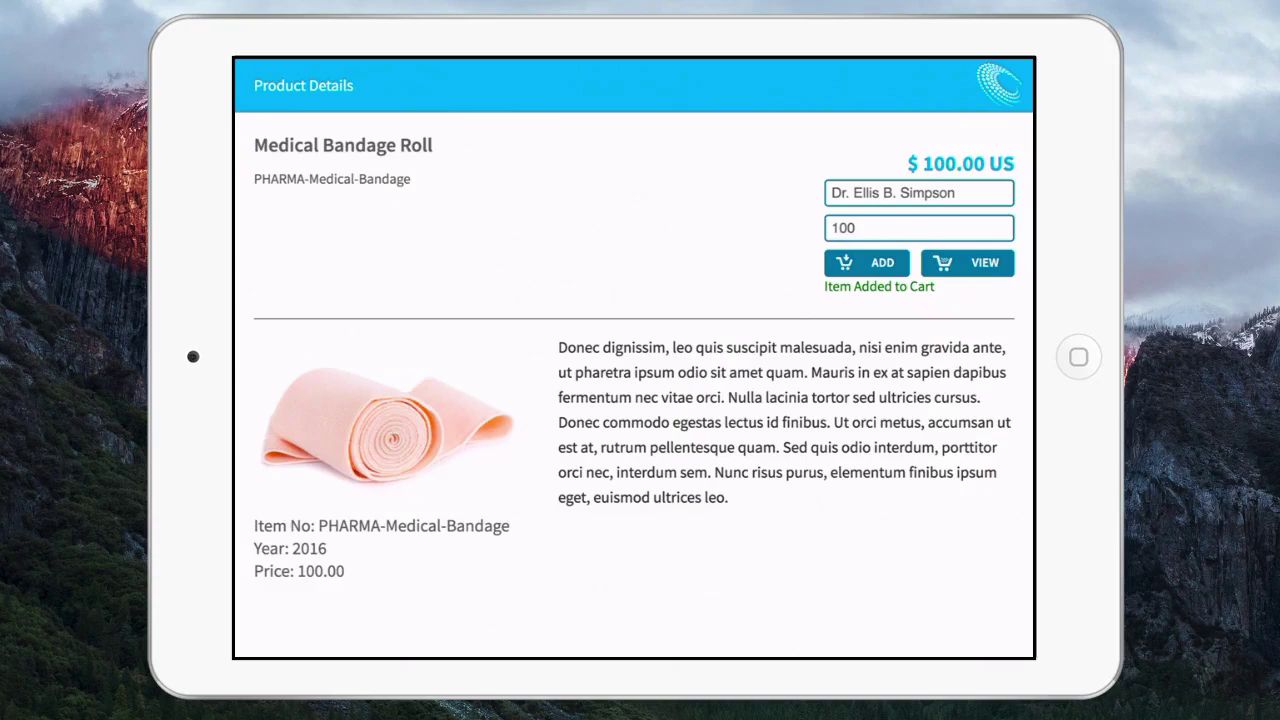
left_click(966, 262)
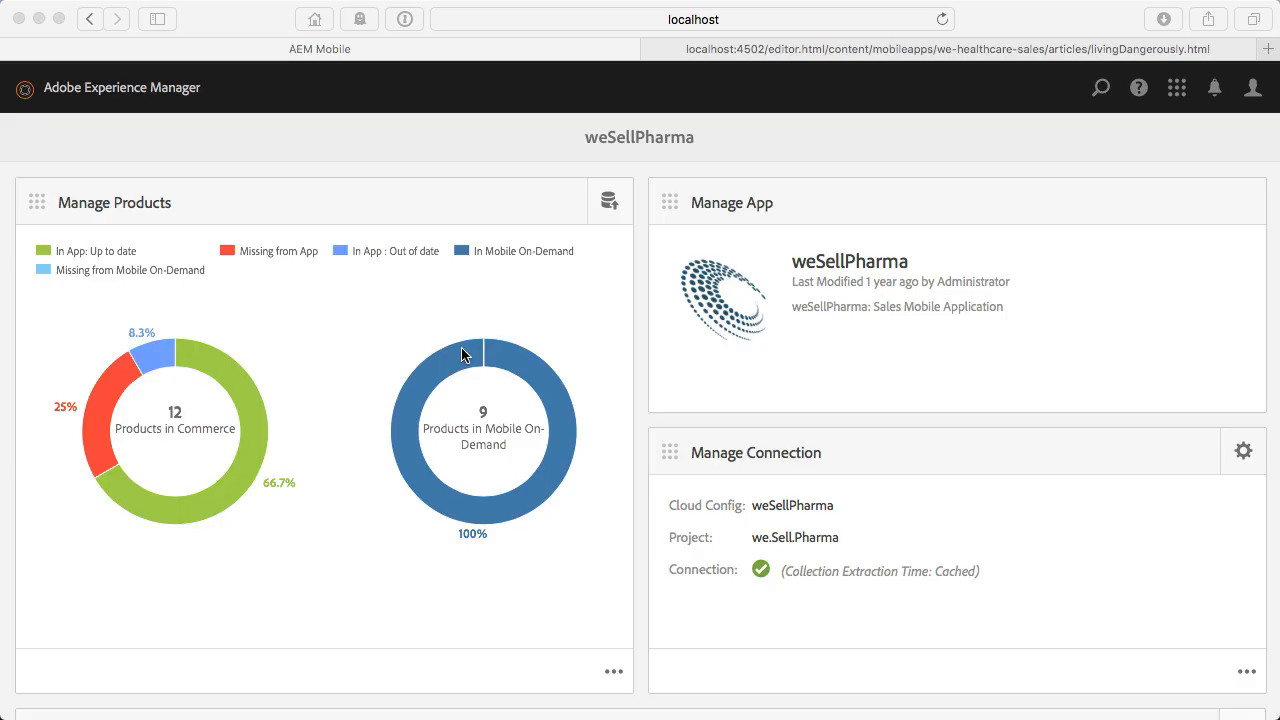
mouse_move(520, 452)
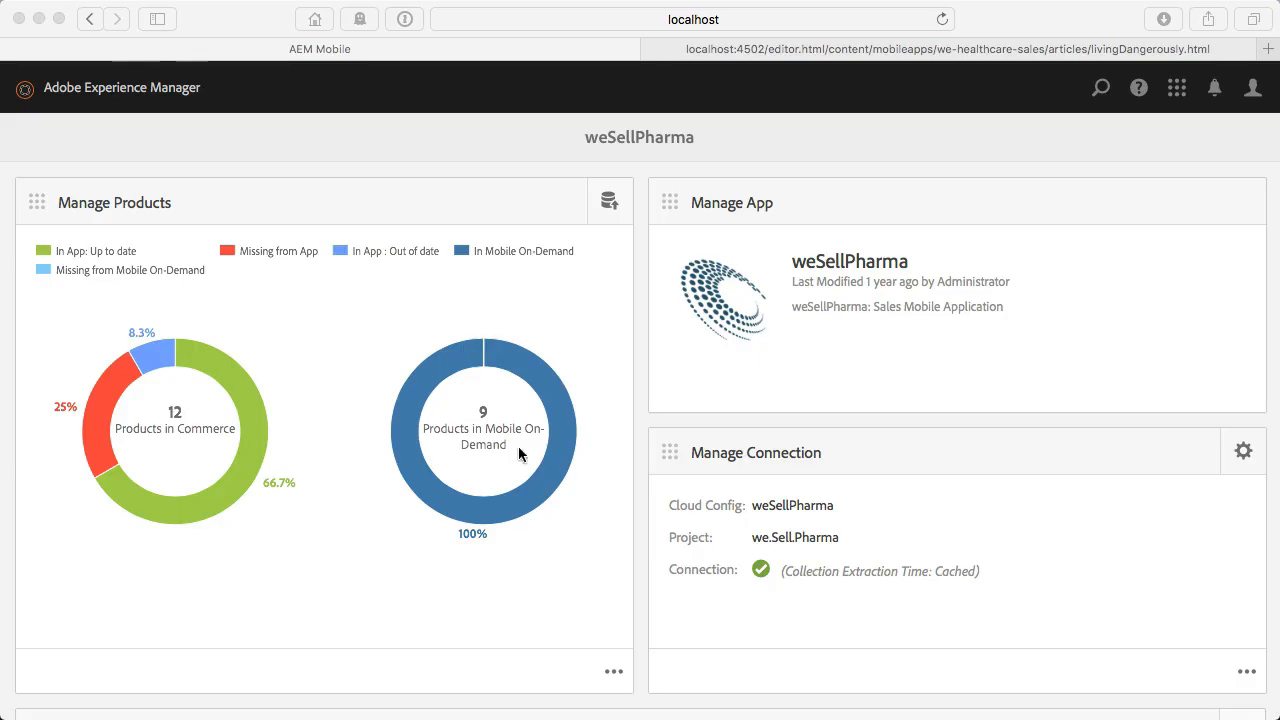
Import product data so the dashboard shows 12 commerce products.
scroll("down", 3)
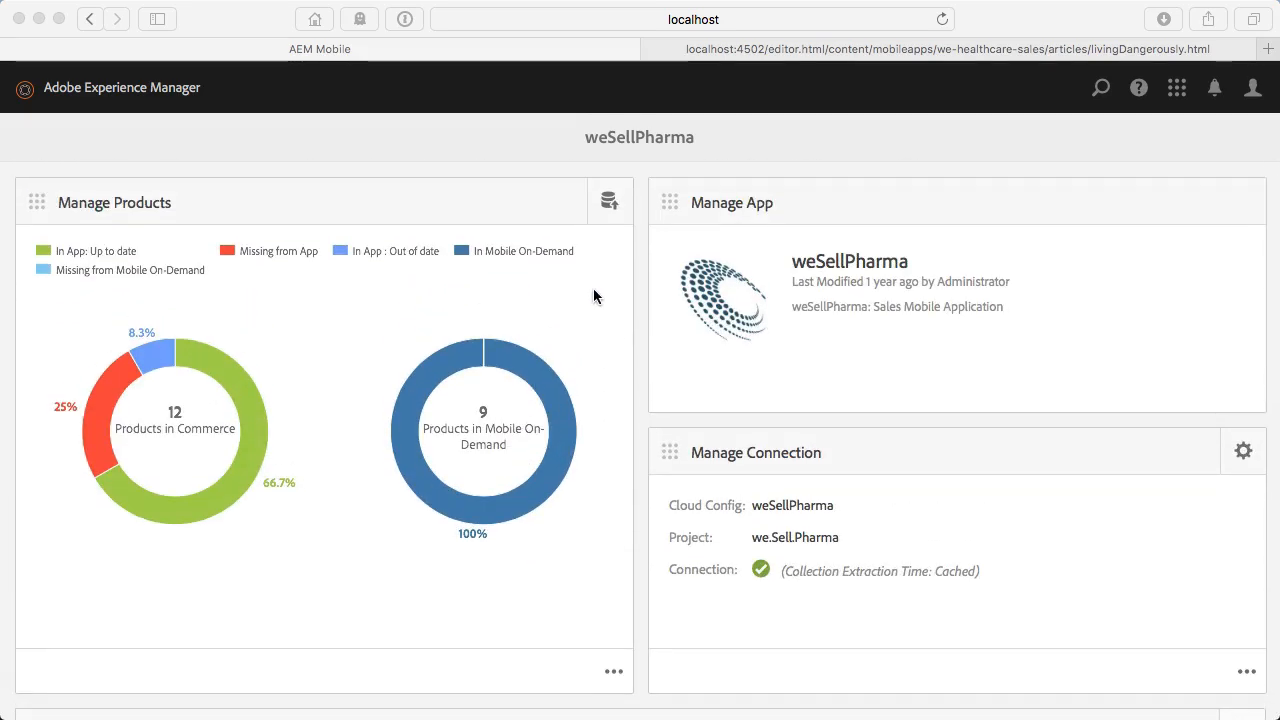
mouse_move(624, 206)
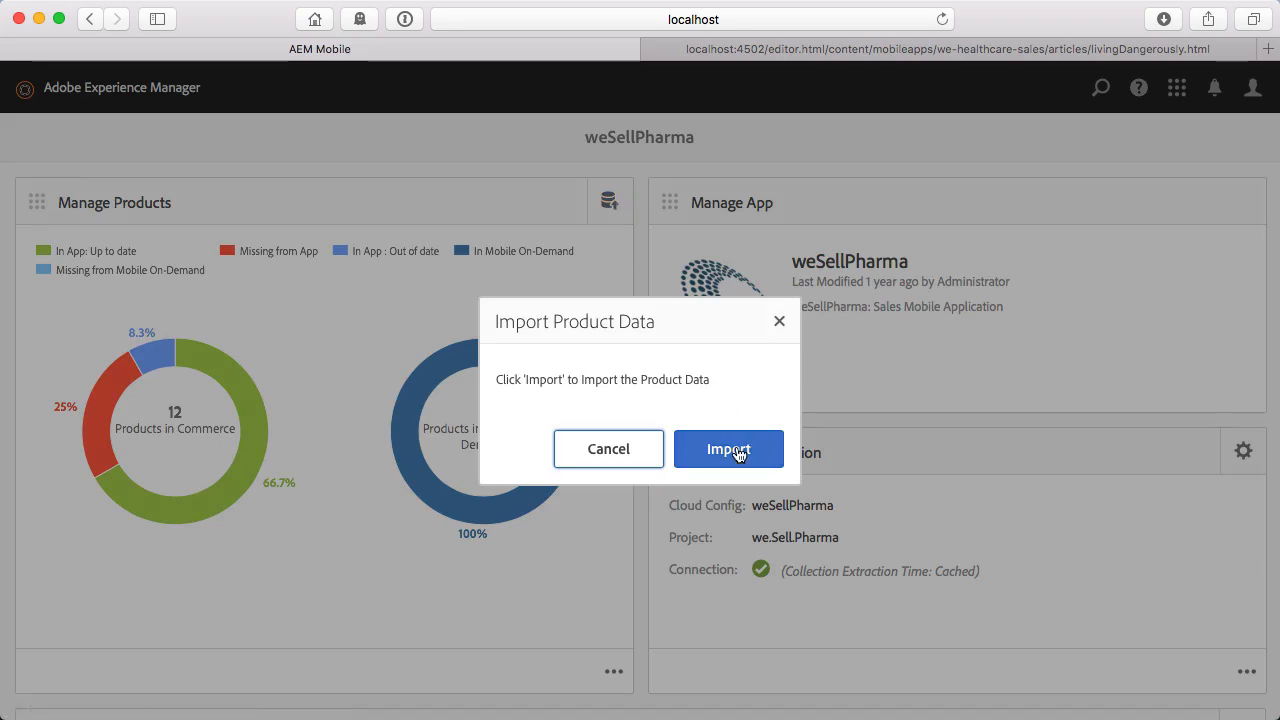
left_click(728, 448)
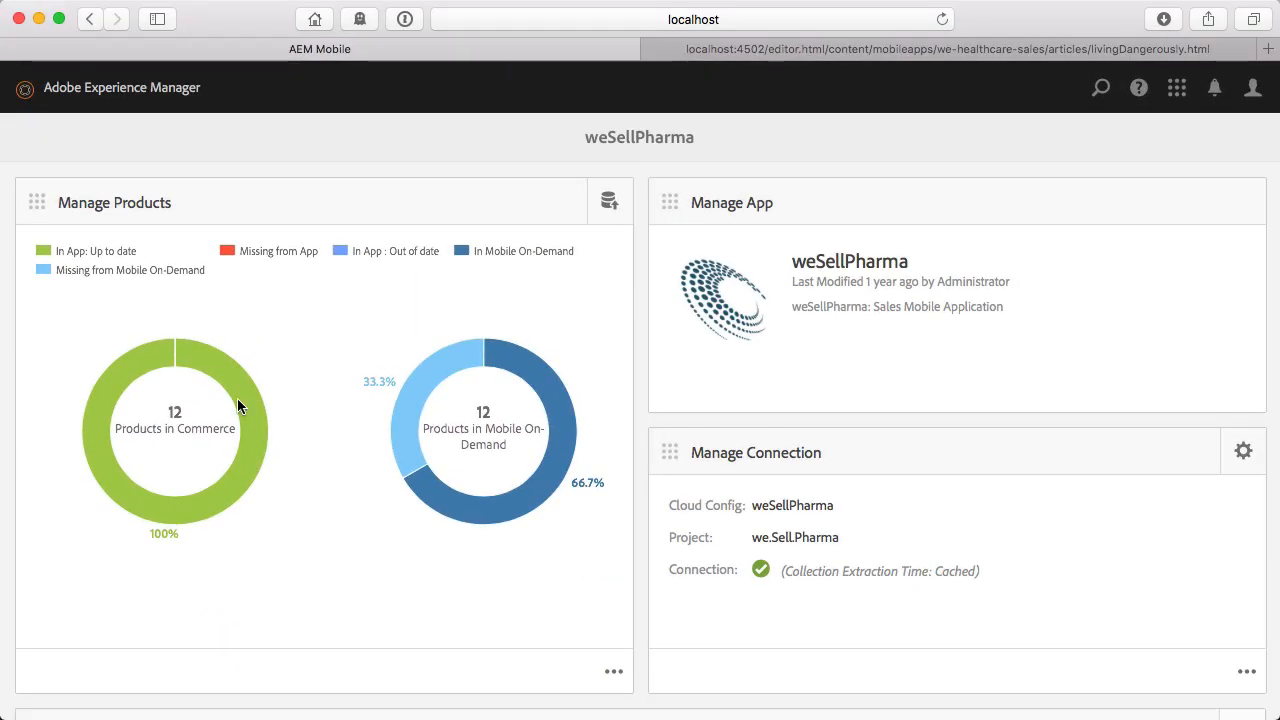
scroll("down", 3)
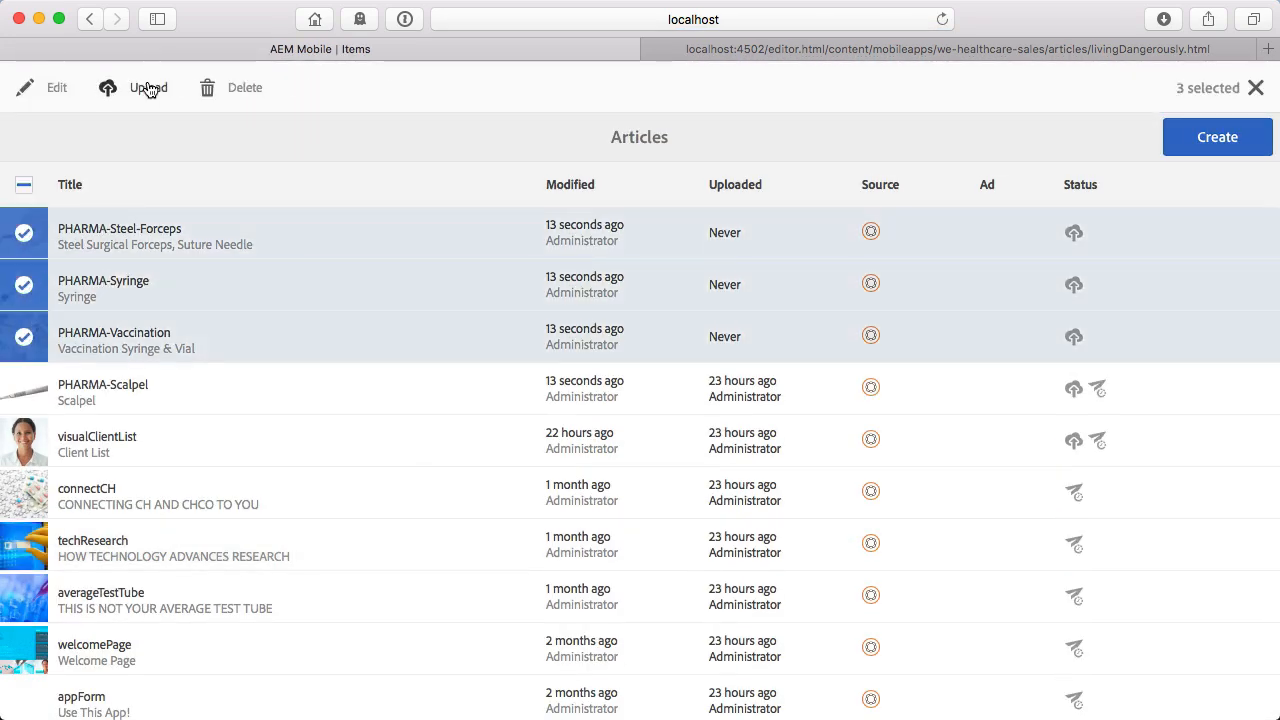
Upload the Forceps, Syringe and Vaccination articles and add them to the Product Guide collection.
left_click(148, 88)
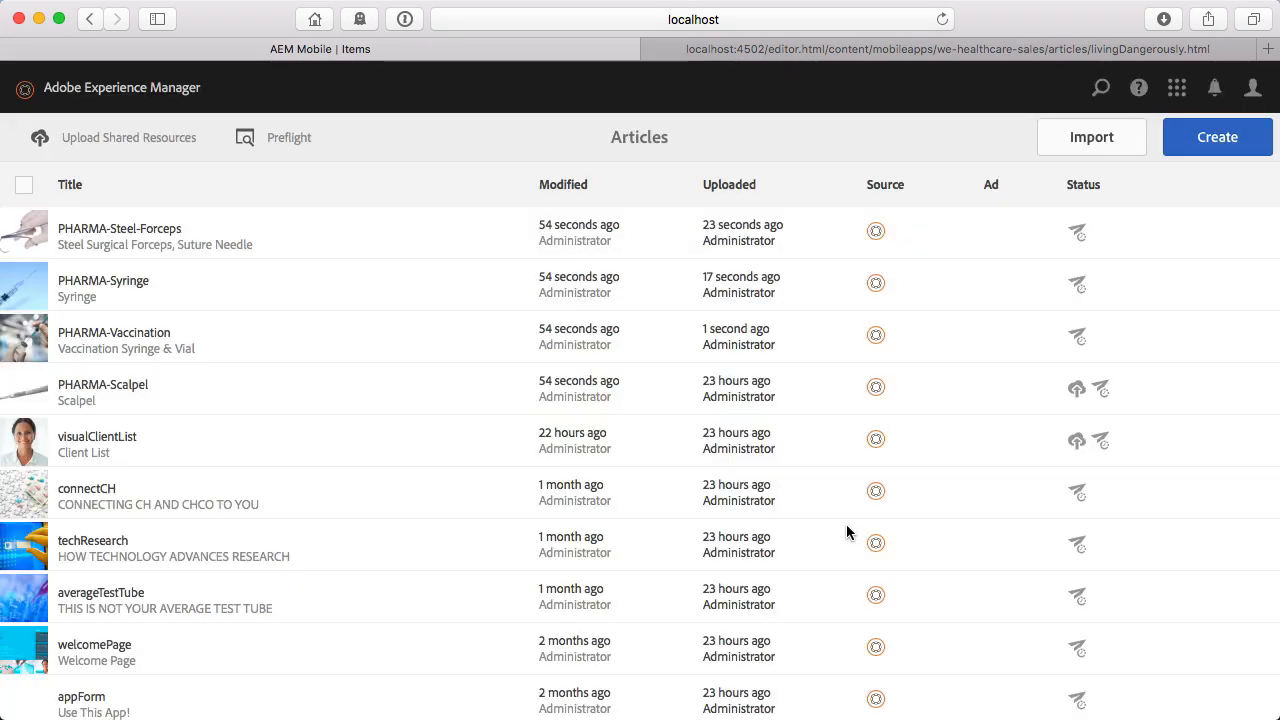
left_click(24, 232)
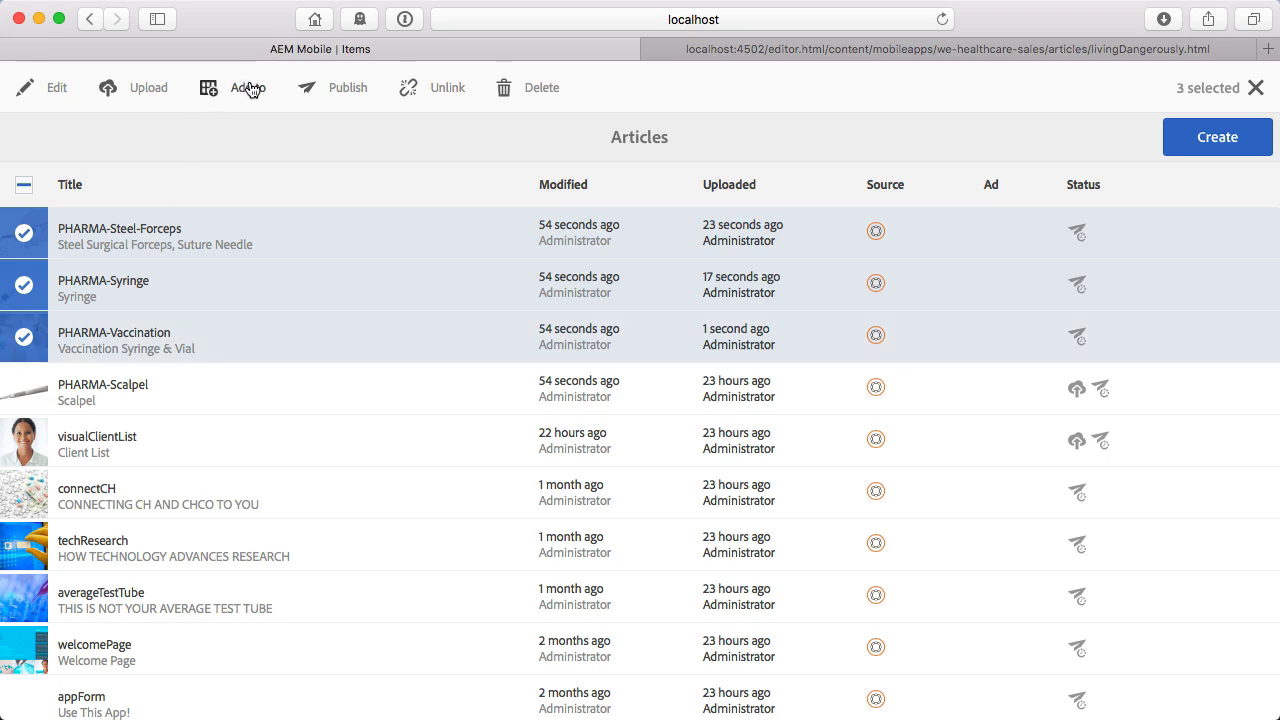
left_click(240, 88)
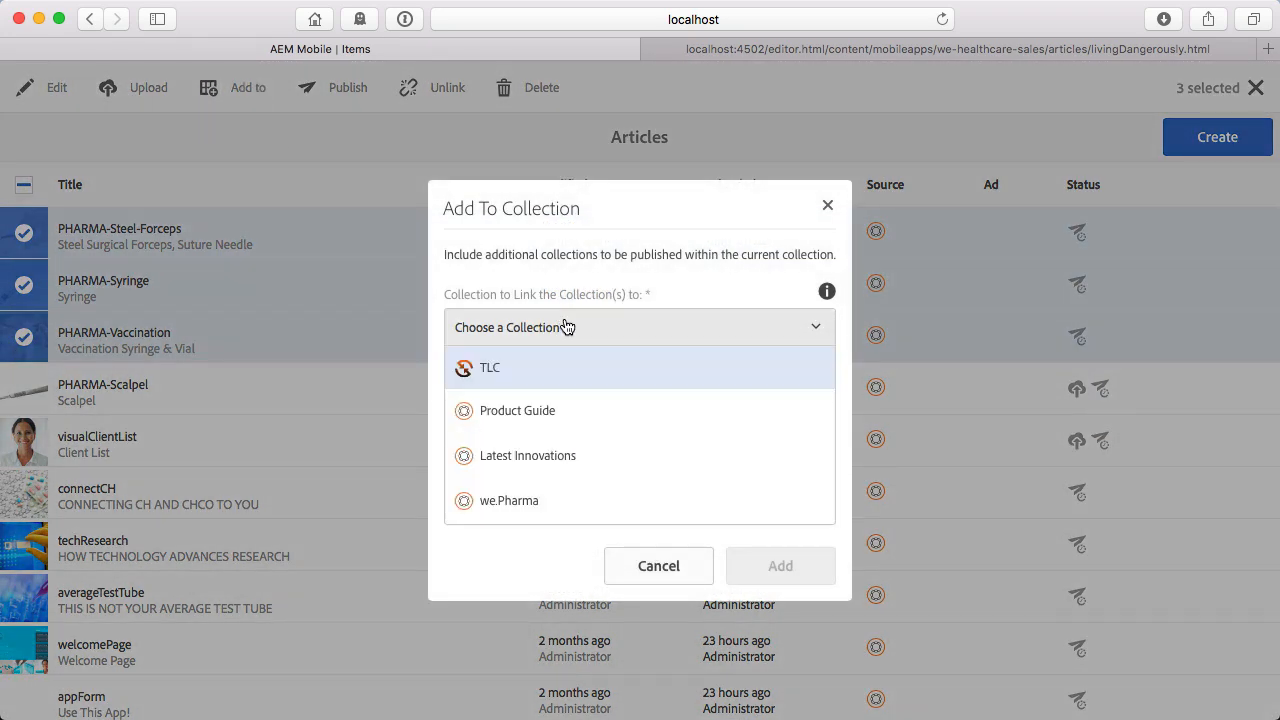
left_click(516, 410)
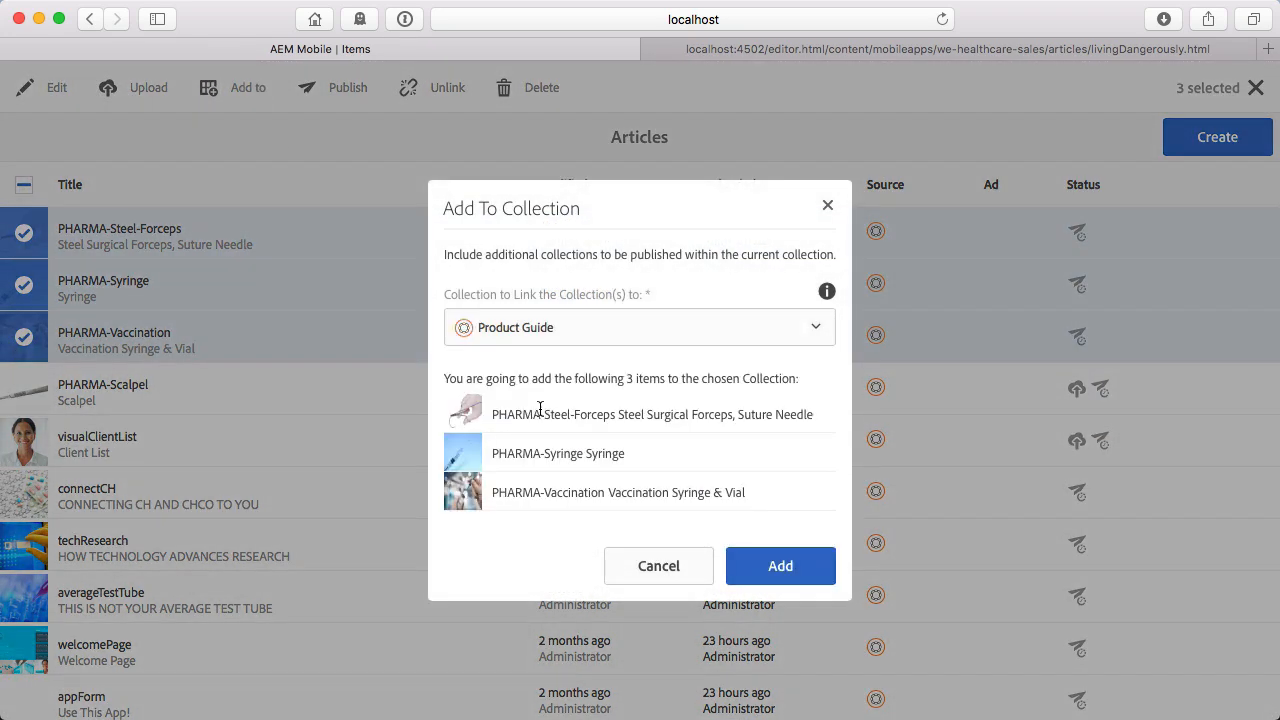
left_click(780, 566)
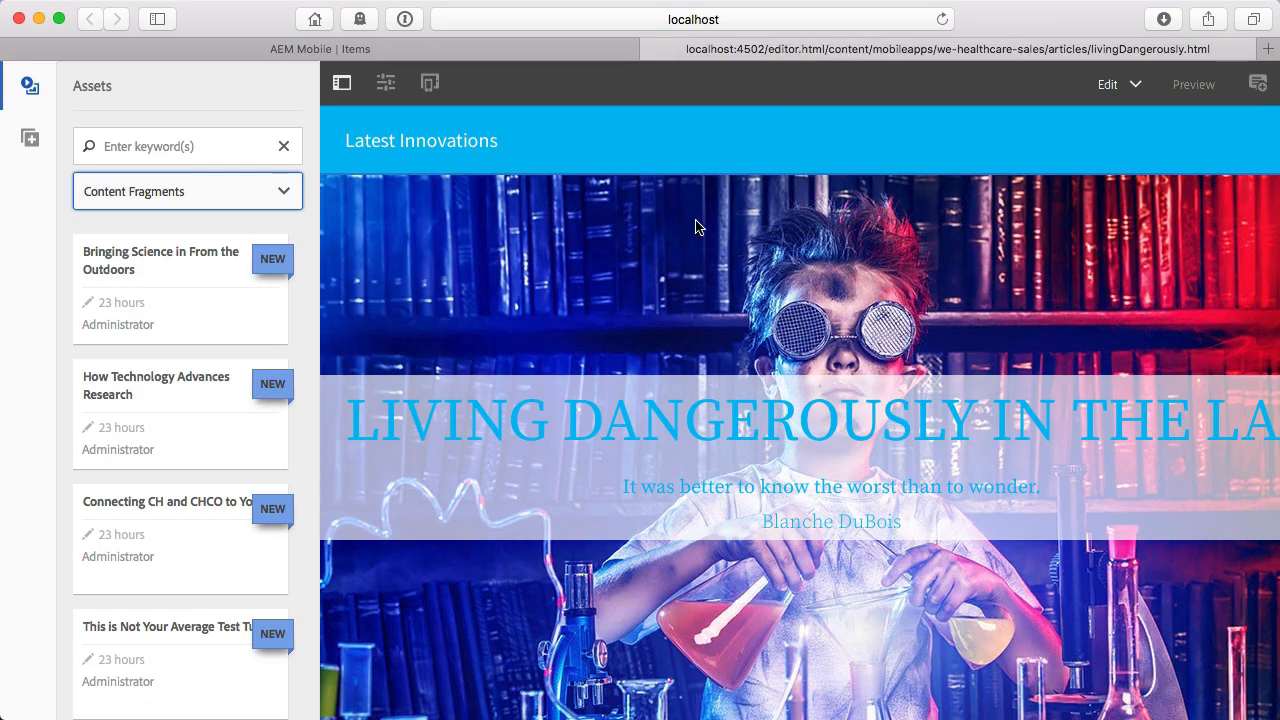
mouse_move(776, 452)
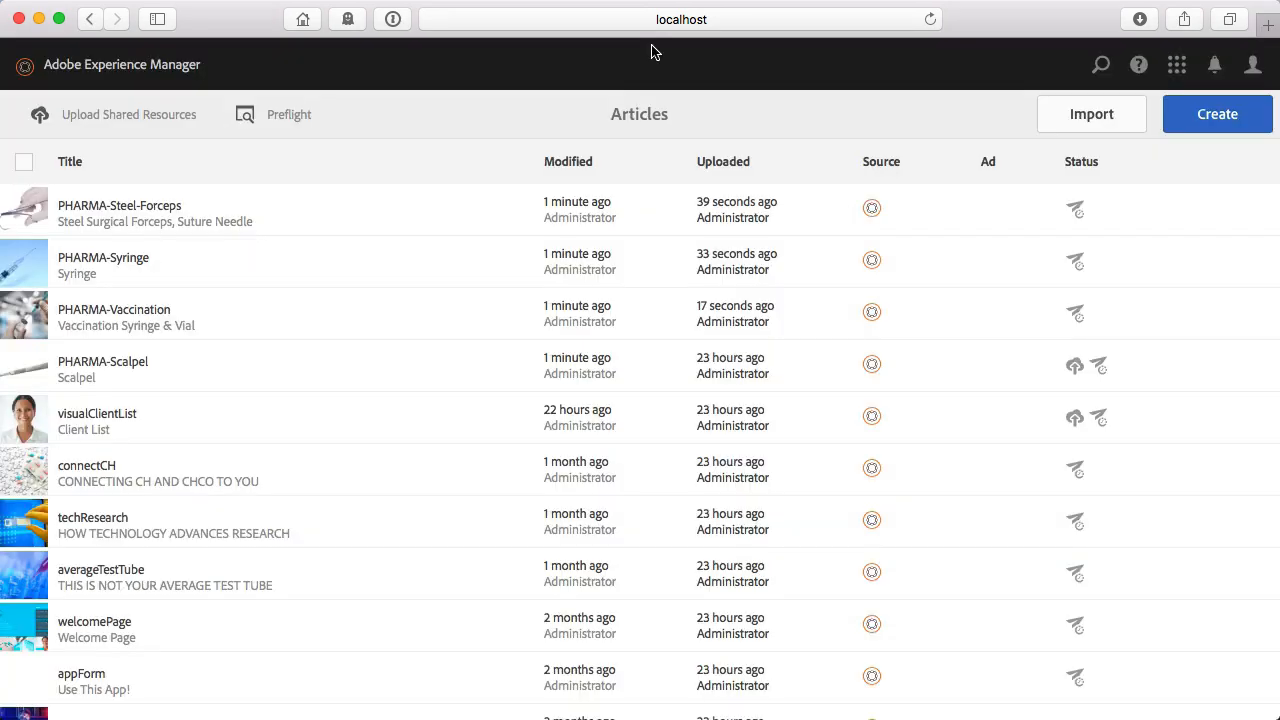
mouse_move(318, 332)
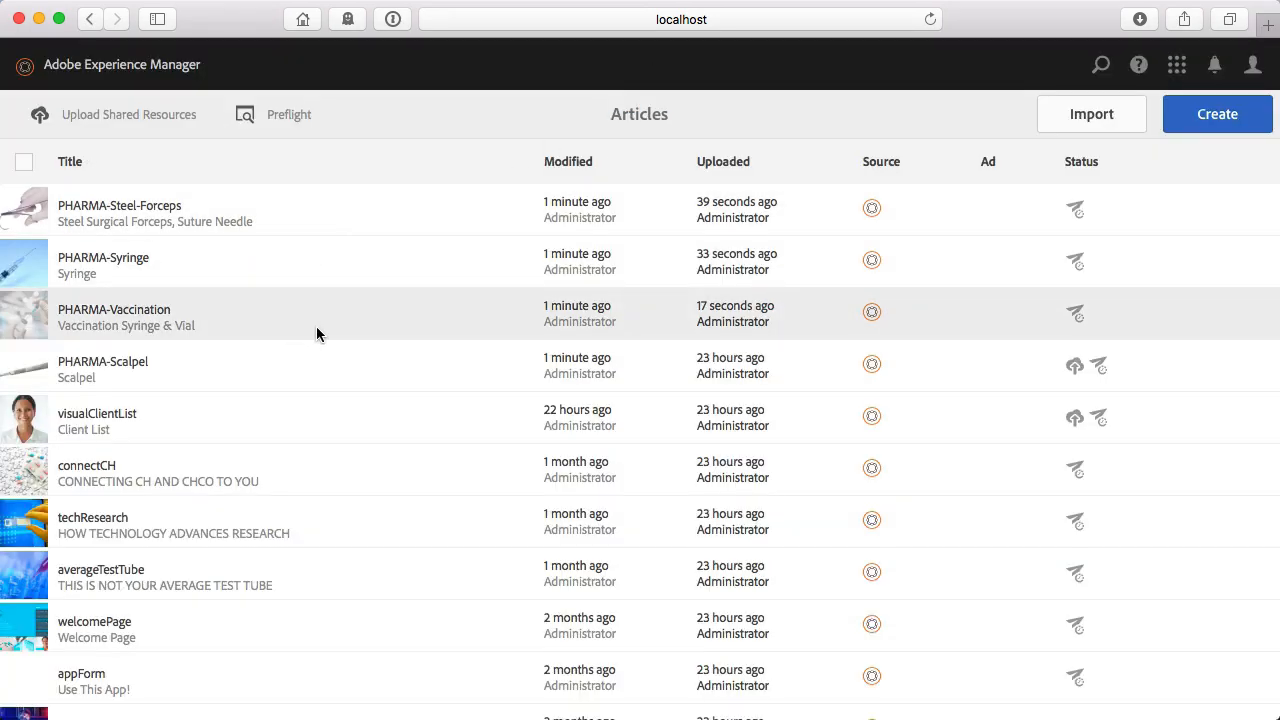
Select the livingDangerously article and confirm its upload.
scroll("down", 3)
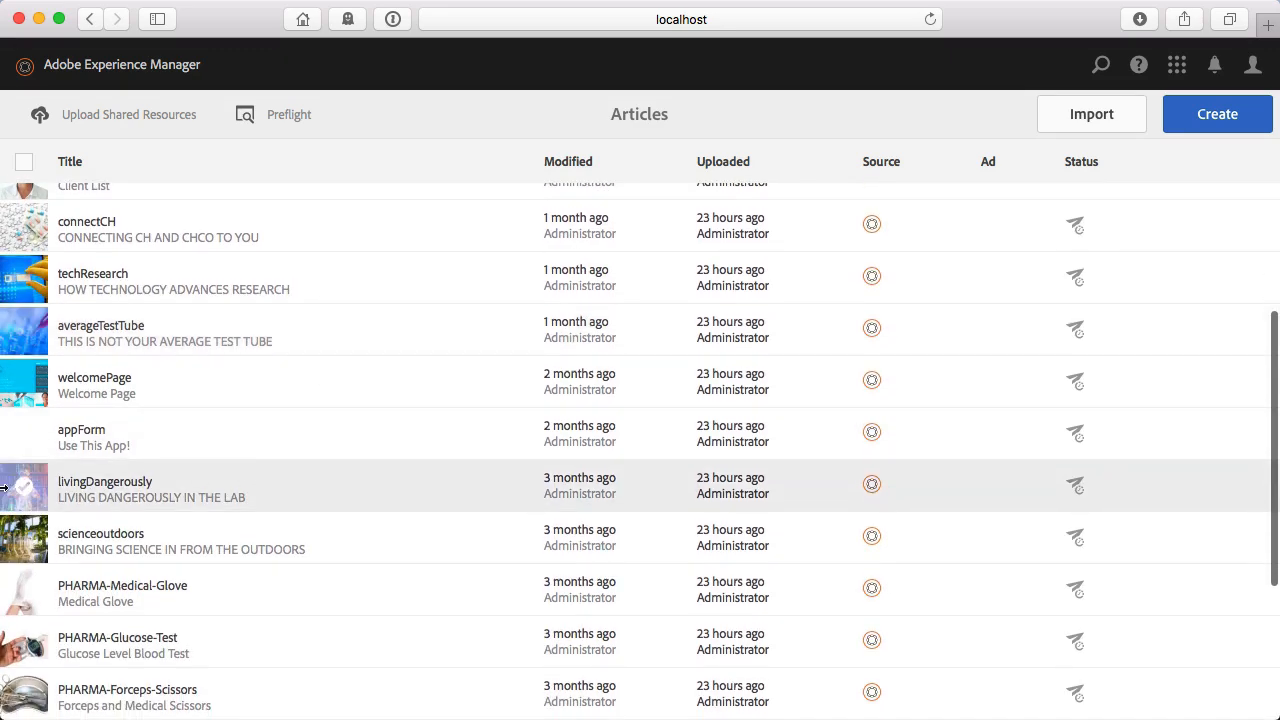
left_click(22, 496)
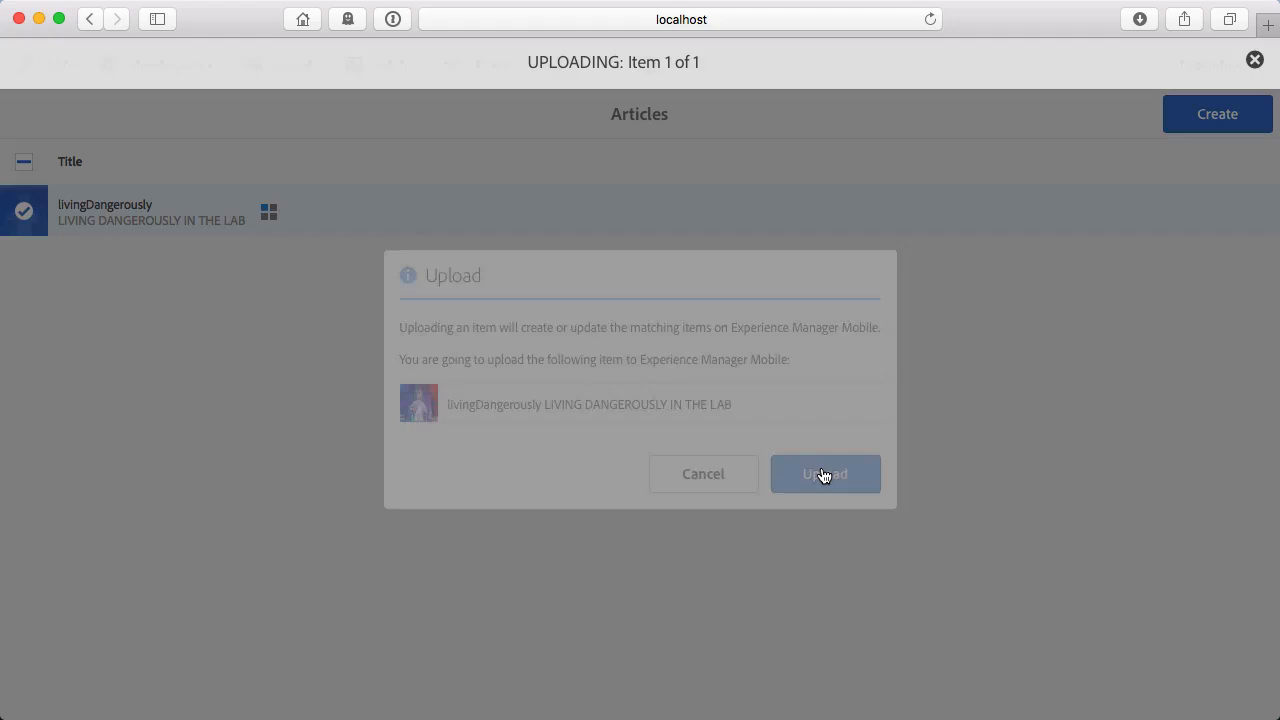
left_click(824, 474)
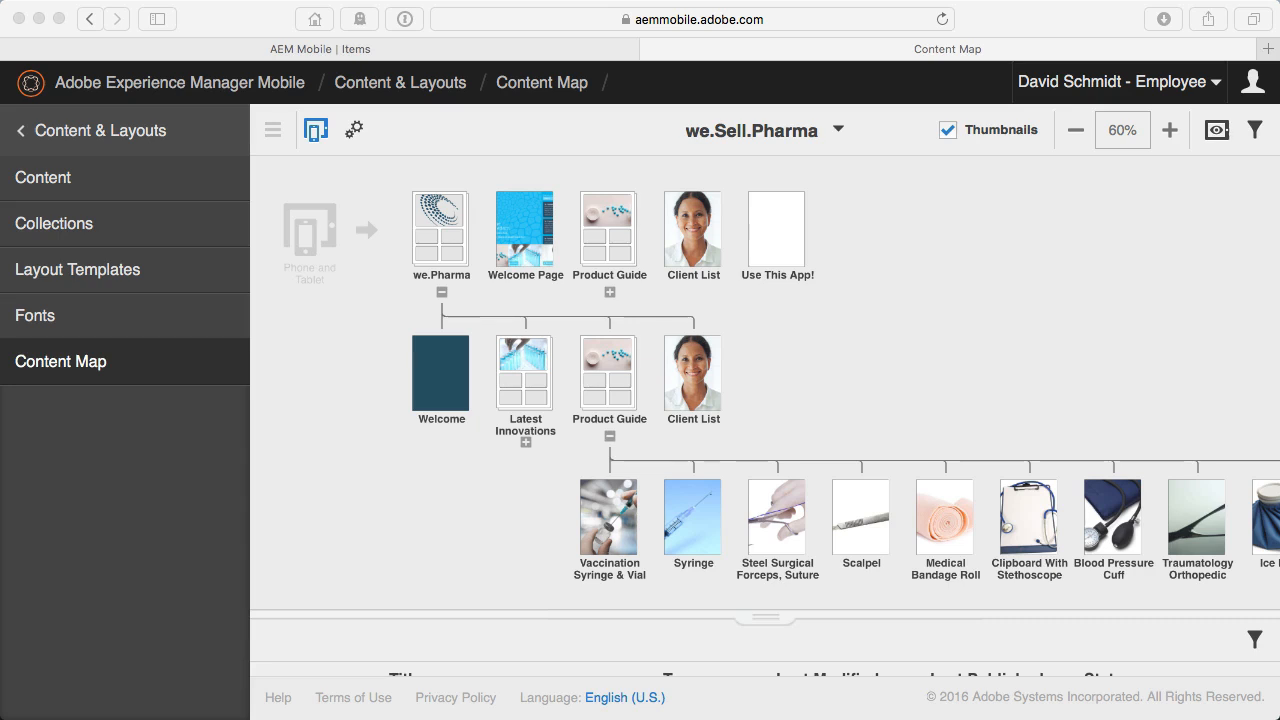
mouse_move(140, 292)
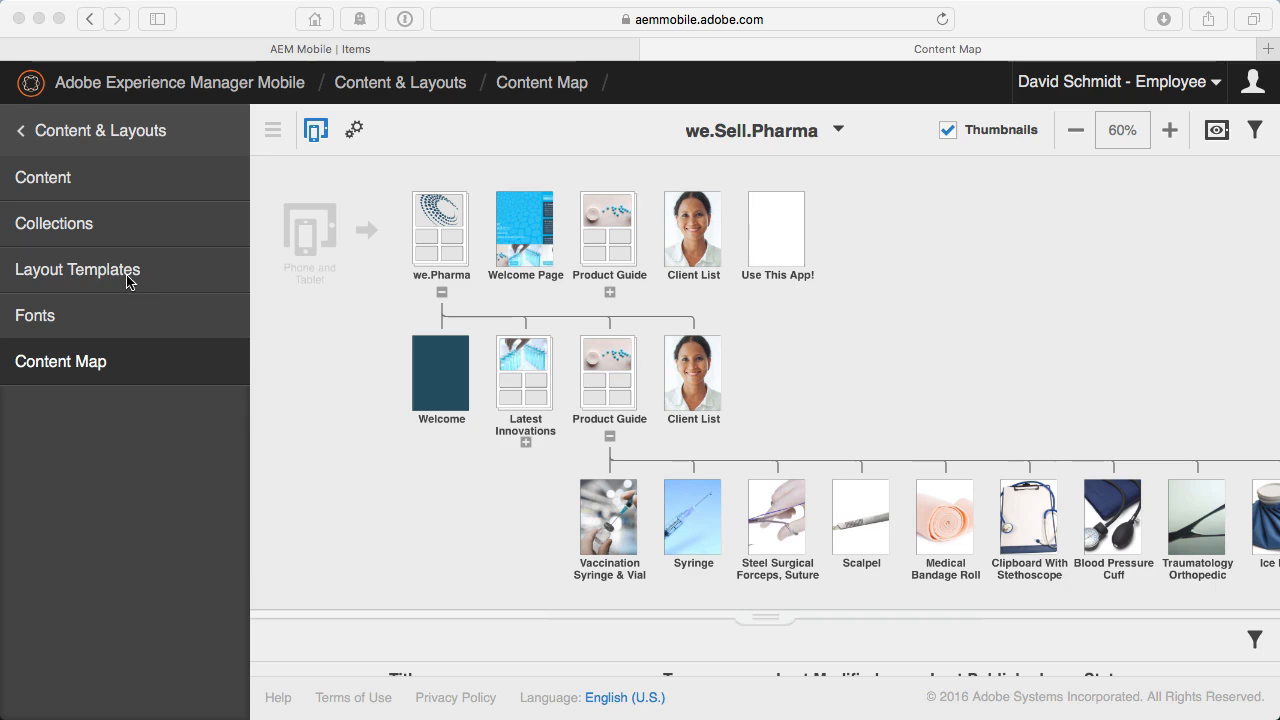
Open the Latest Innovations template from Layout Templates.
left_click(76, 268)
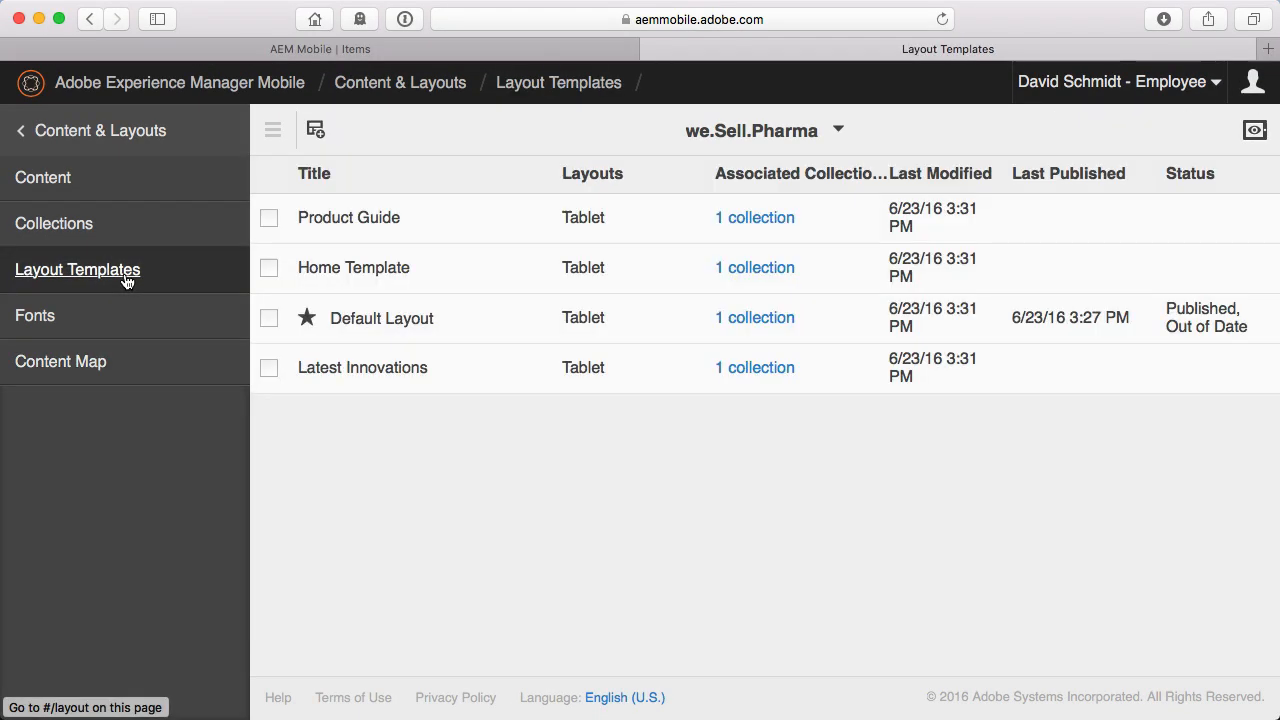
left_click(268, 368)
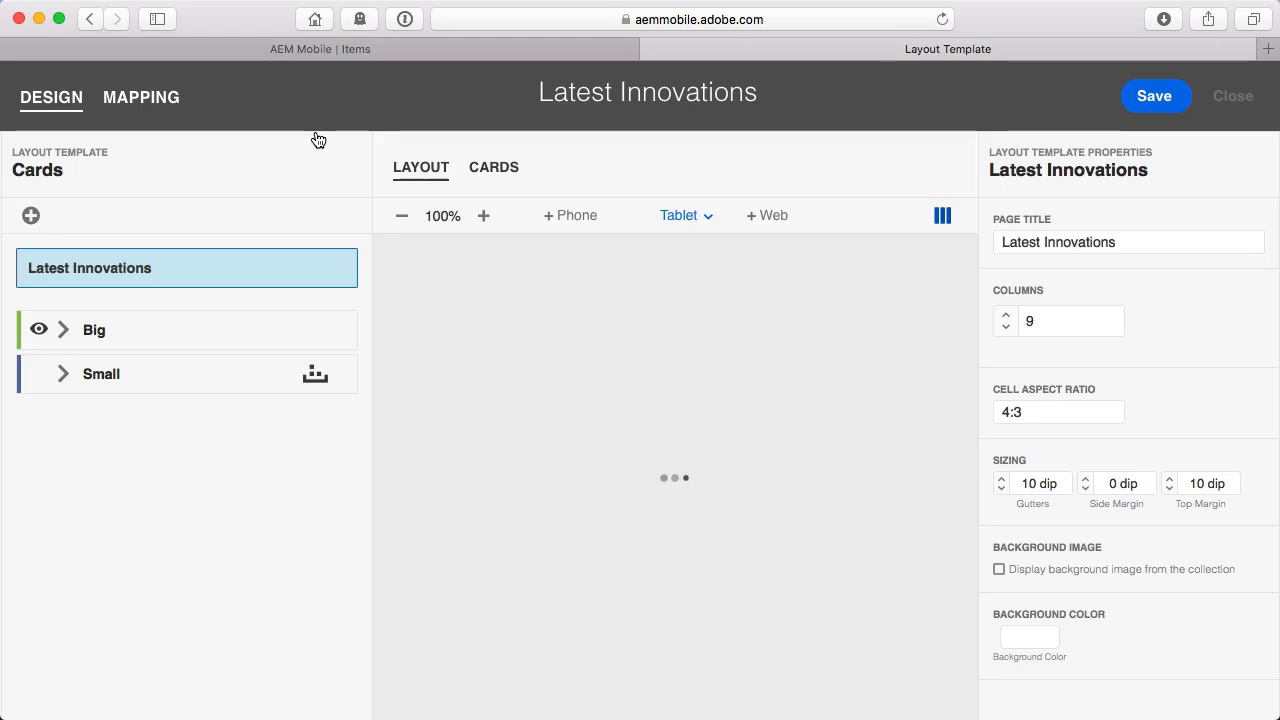
Map every 4th item to the Big card, return to Design, and close the template.
left_click(682, 216)
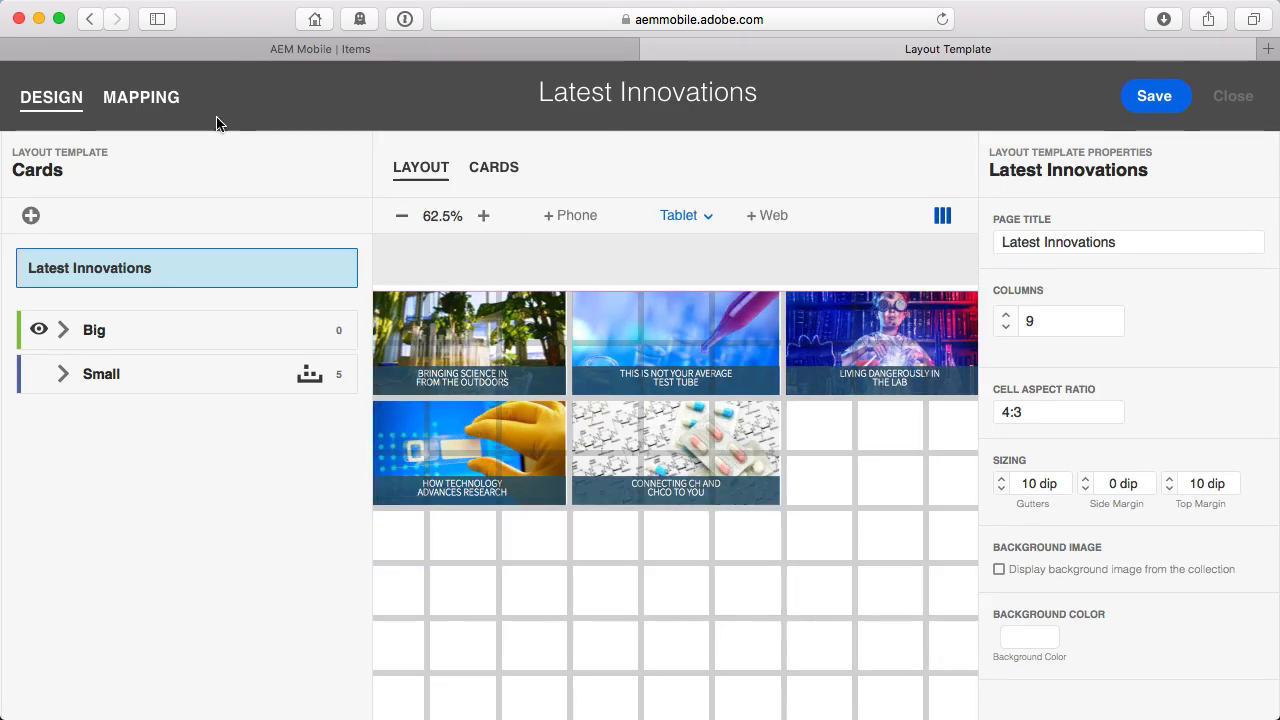
left_click(140, 96)
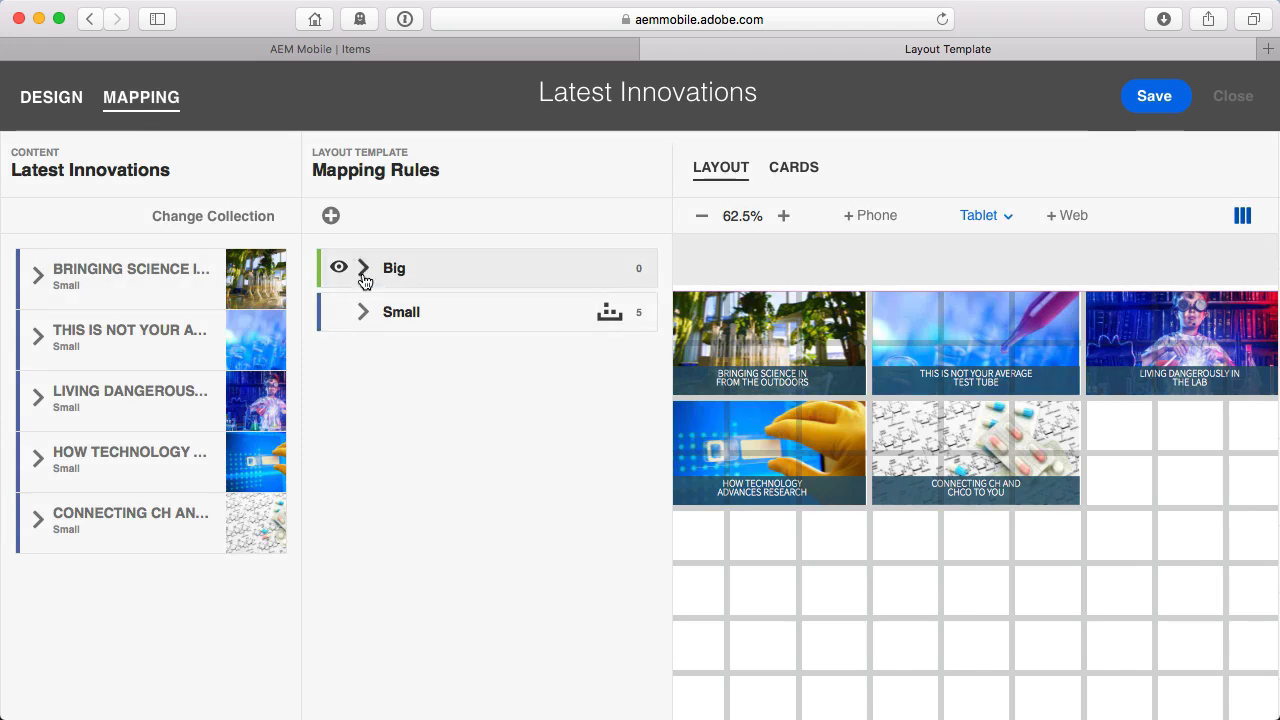
left_click(364, 268)
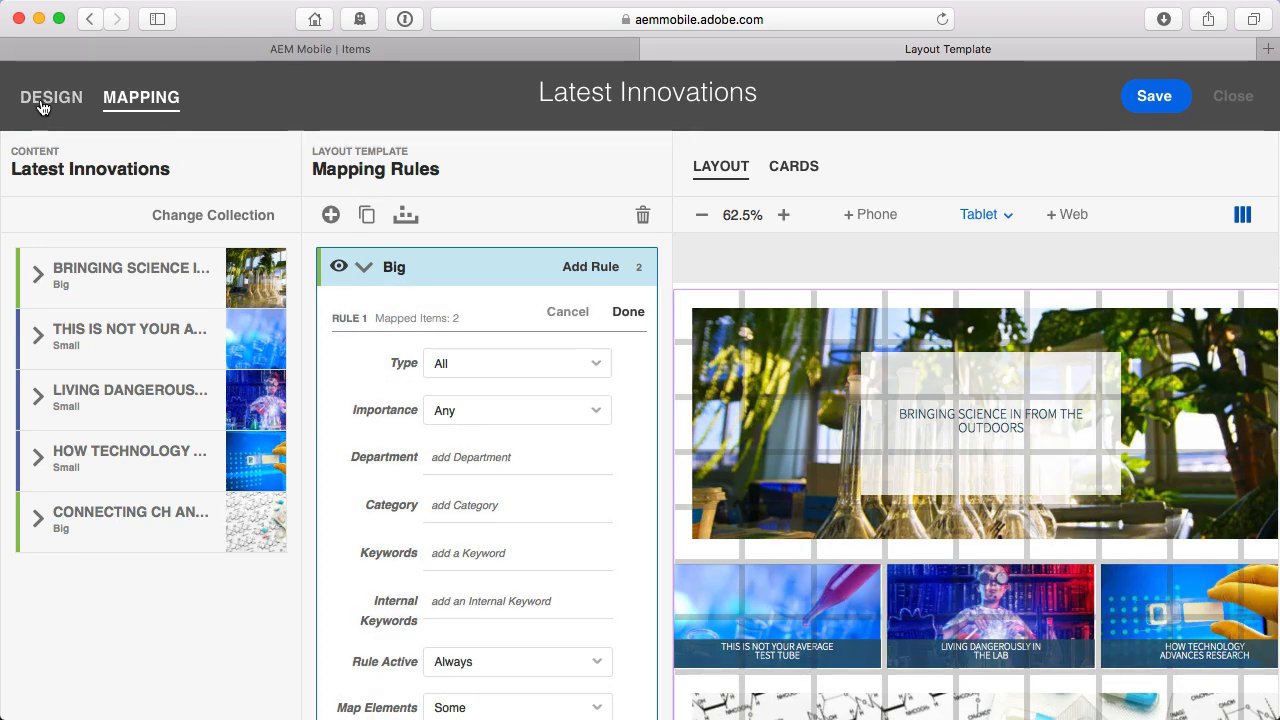
left_click(628, 312)
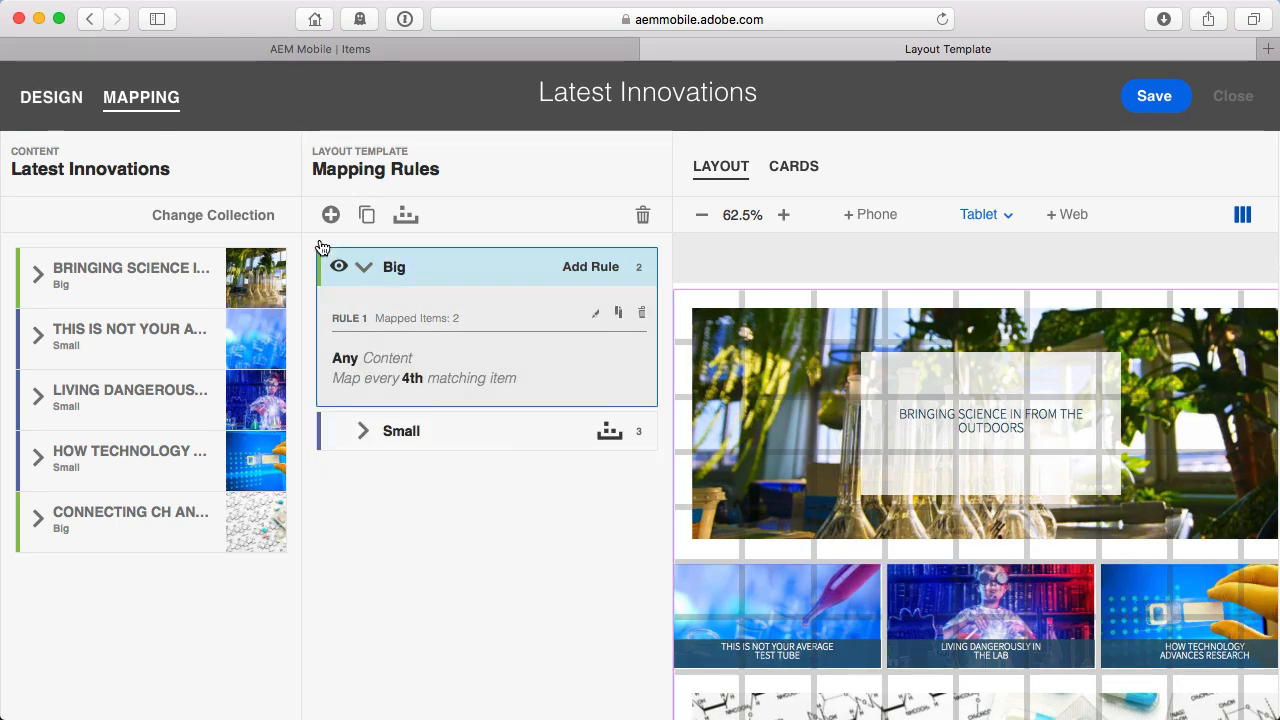
left_click(52, 96)
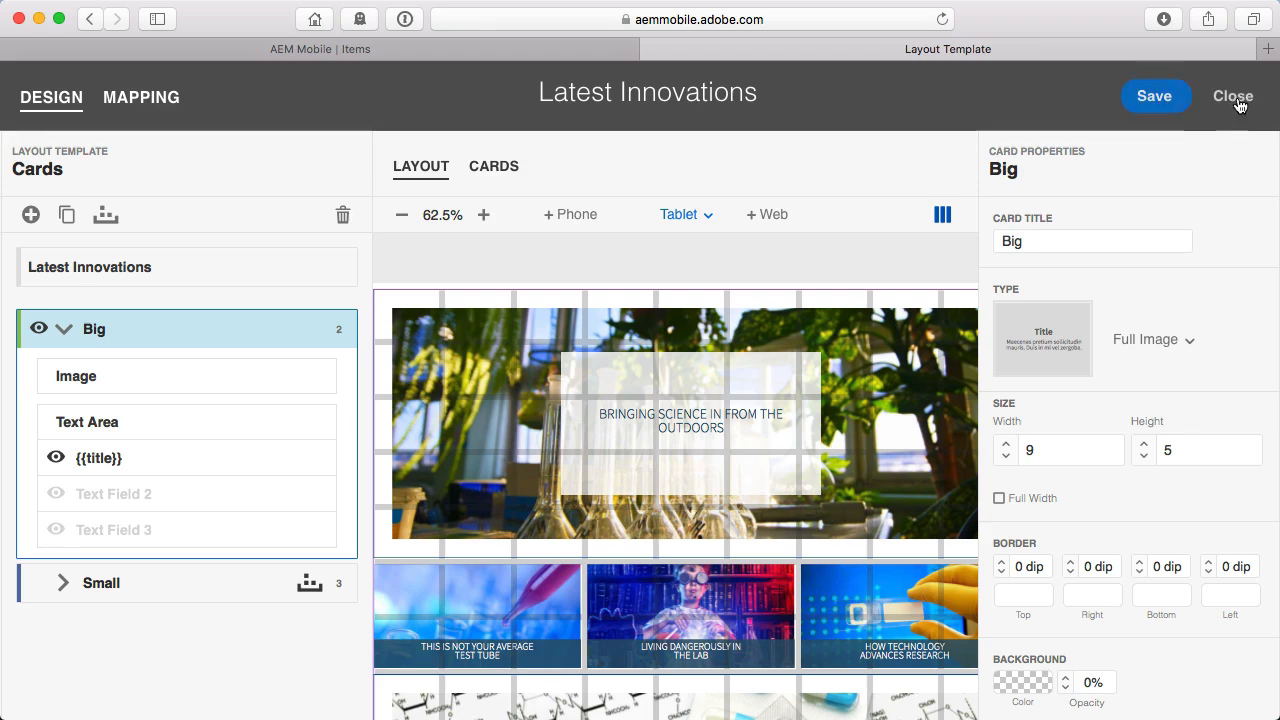
left_click(1232, 96)
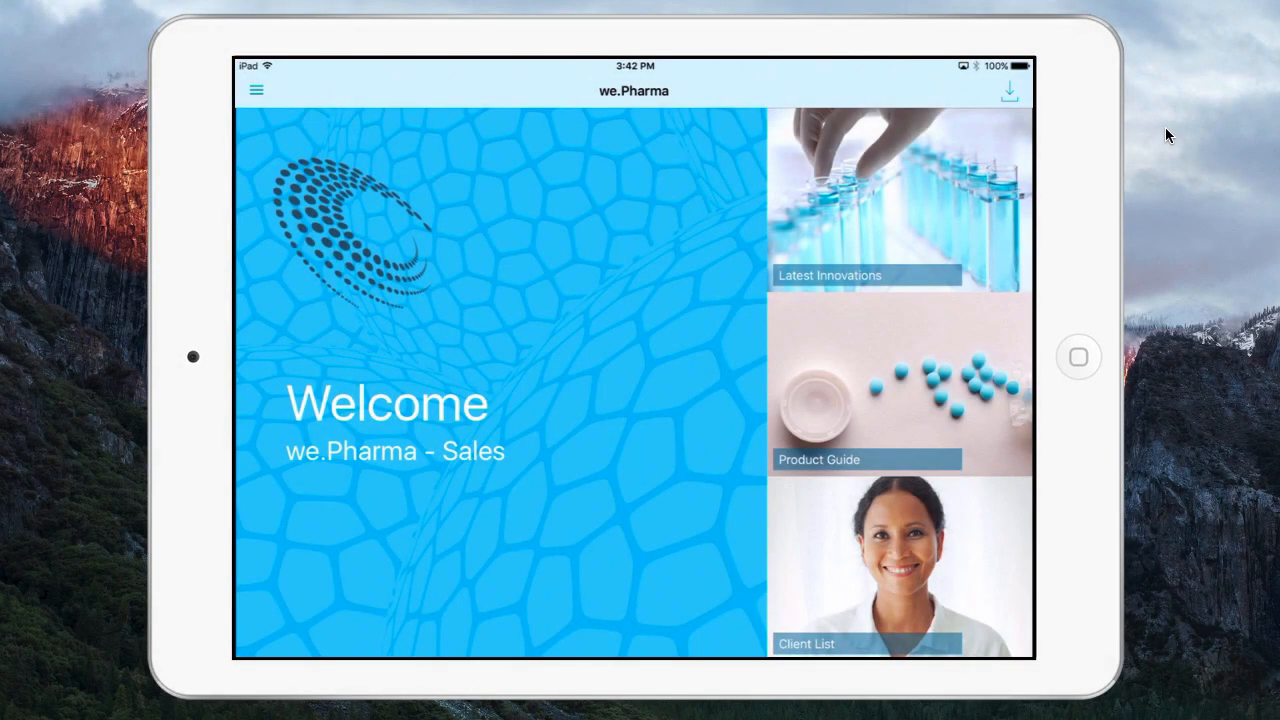
Check the big-card Latest Innovations layout and article, then browse the Product Guide.
left_click(864, 200)
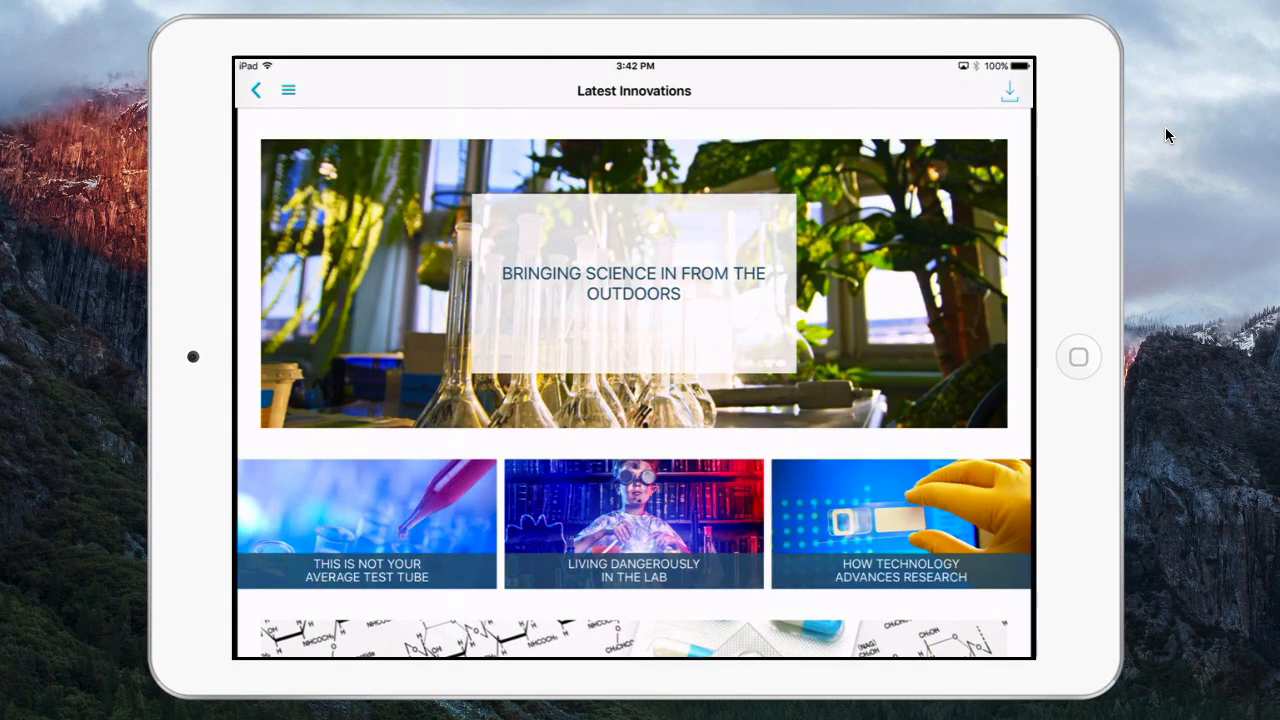
scroll("down", 3)
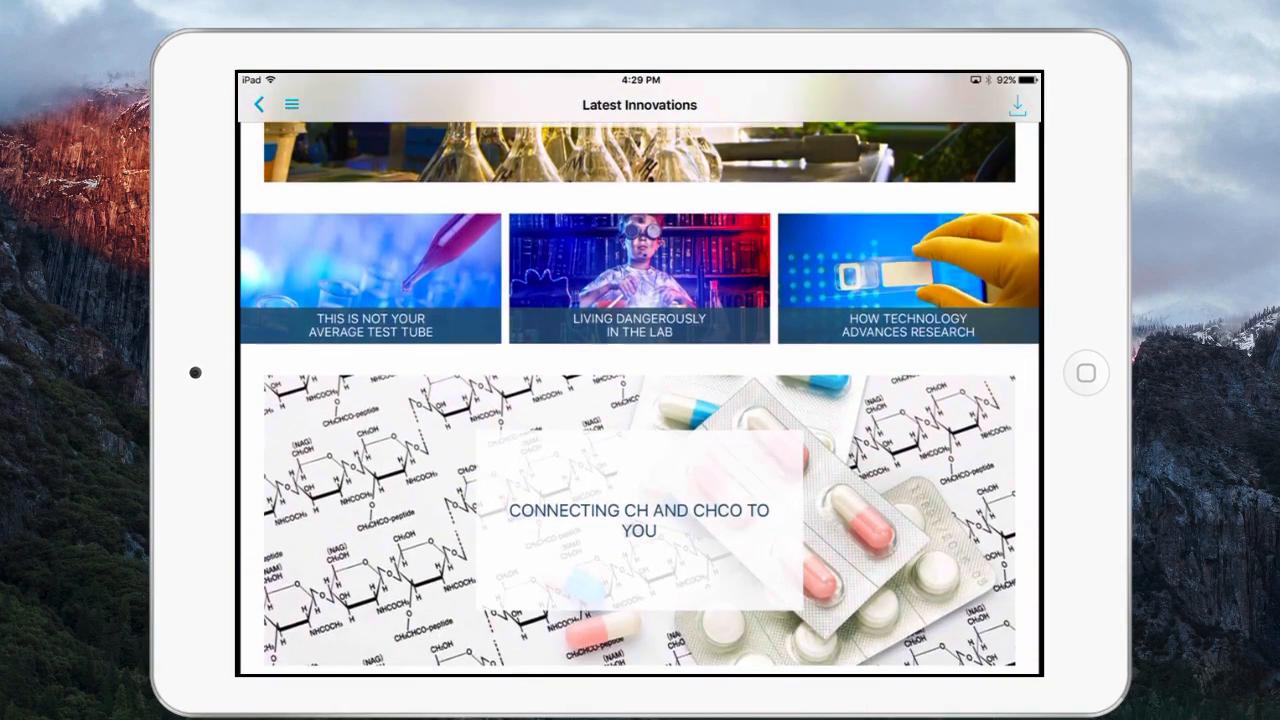
left_click(640, 278)
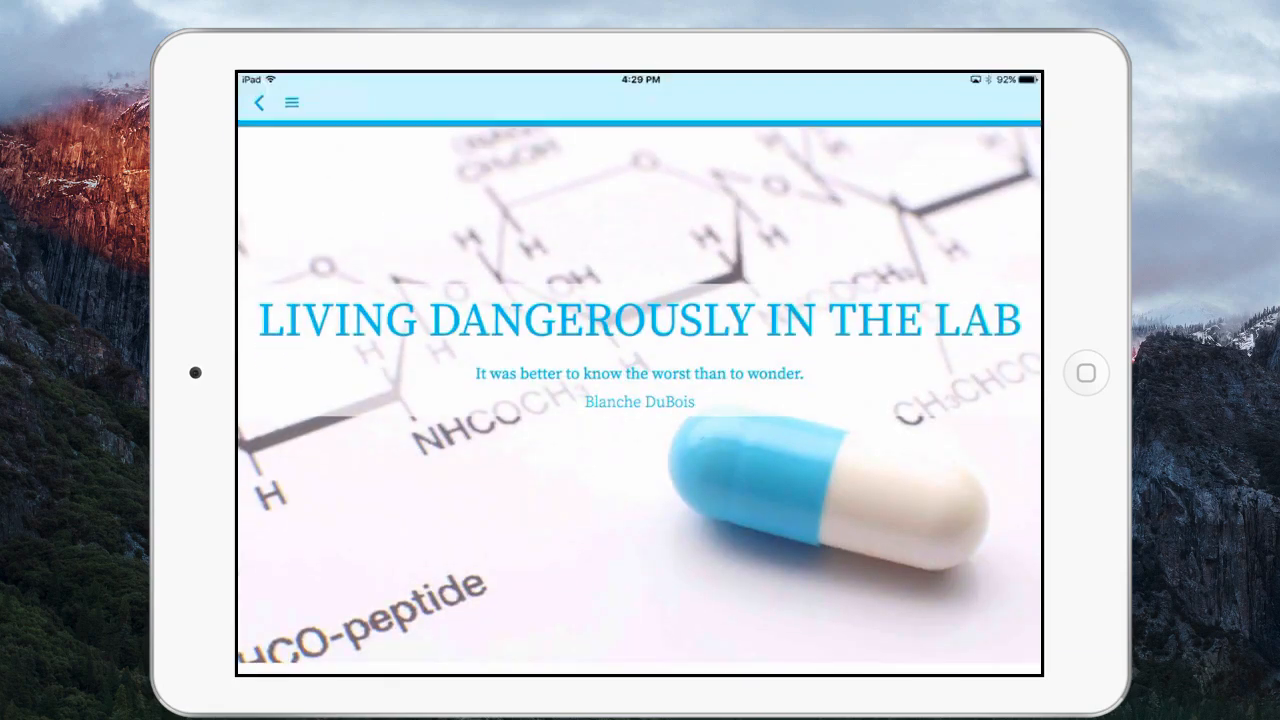
left_click(258, 104)
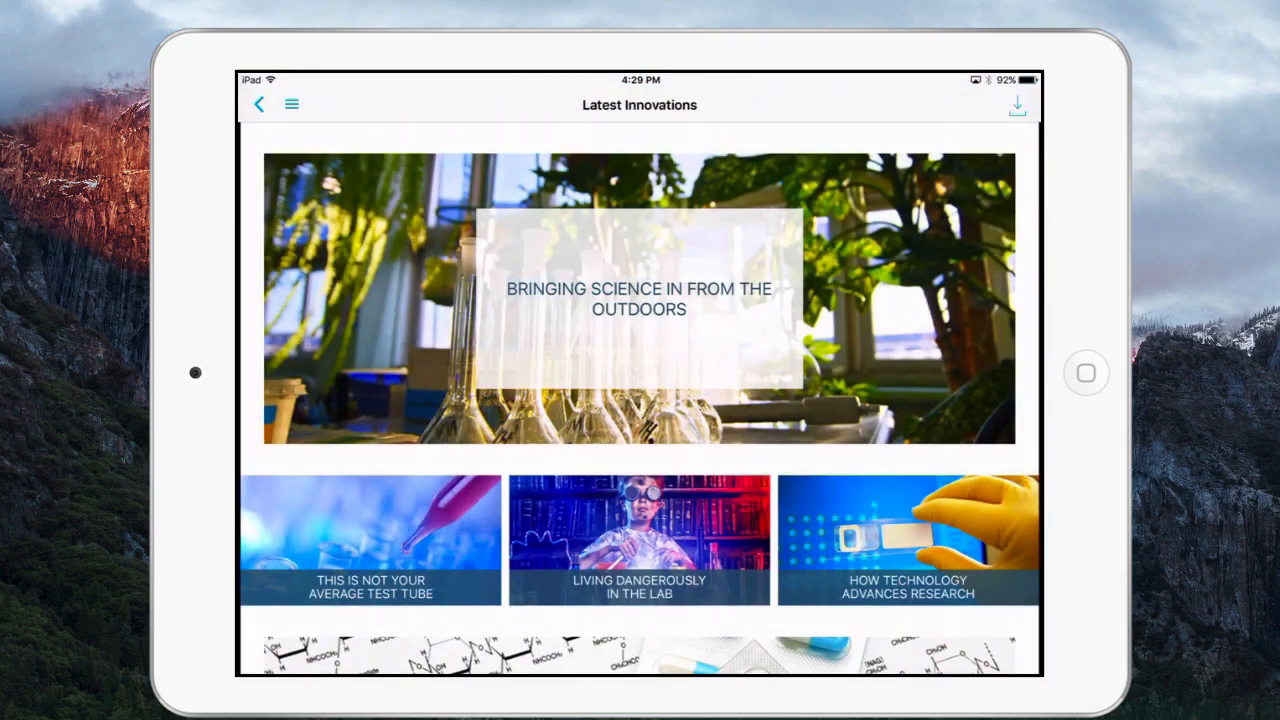
left_click(256, 104)
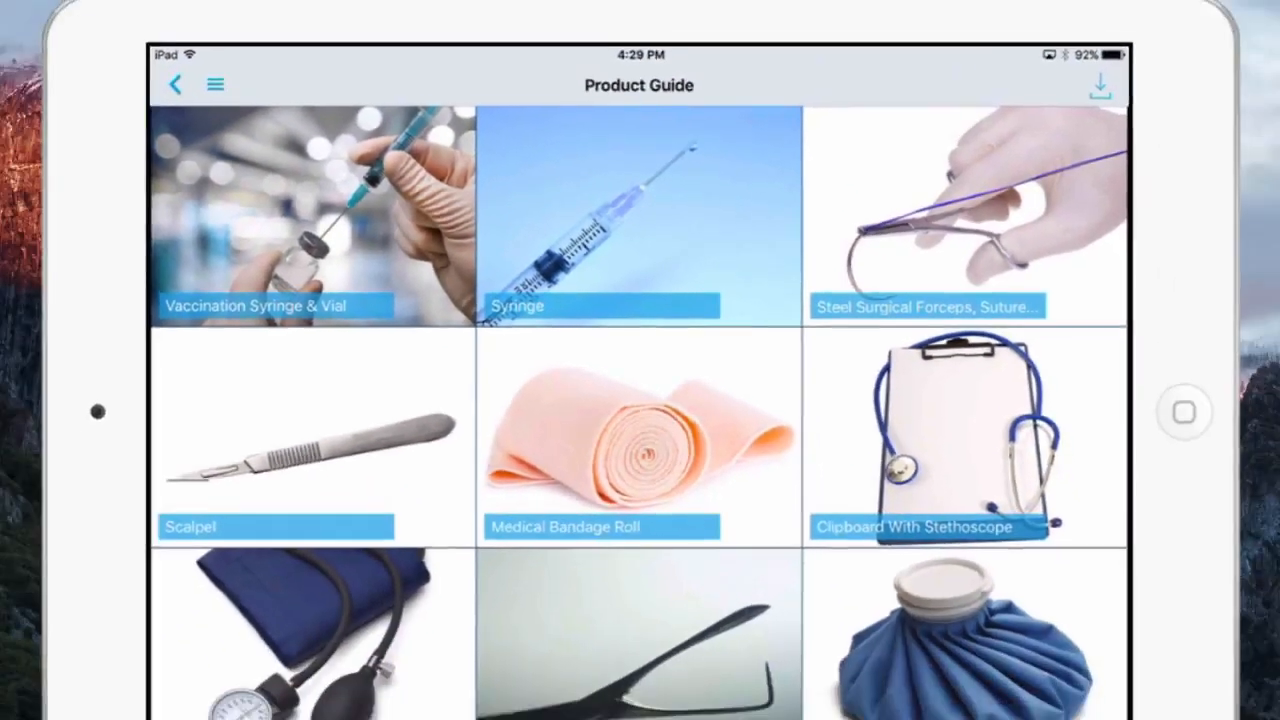
scroll("down", 3)
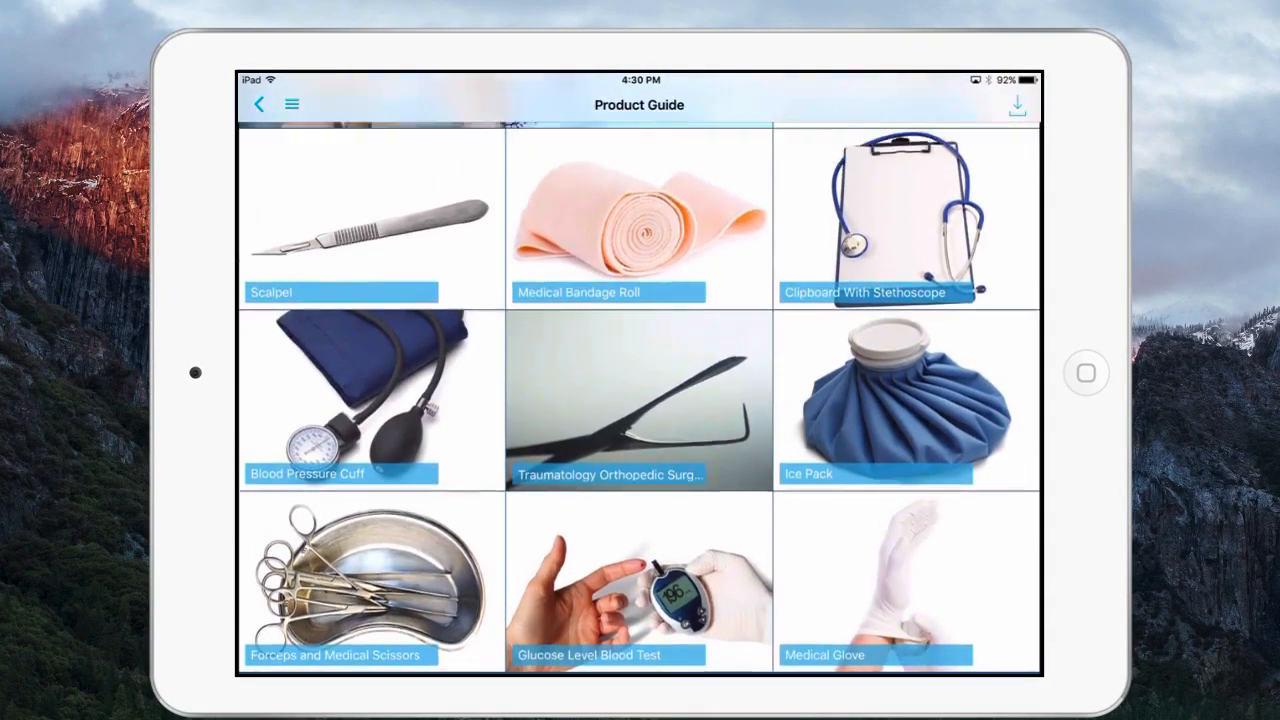